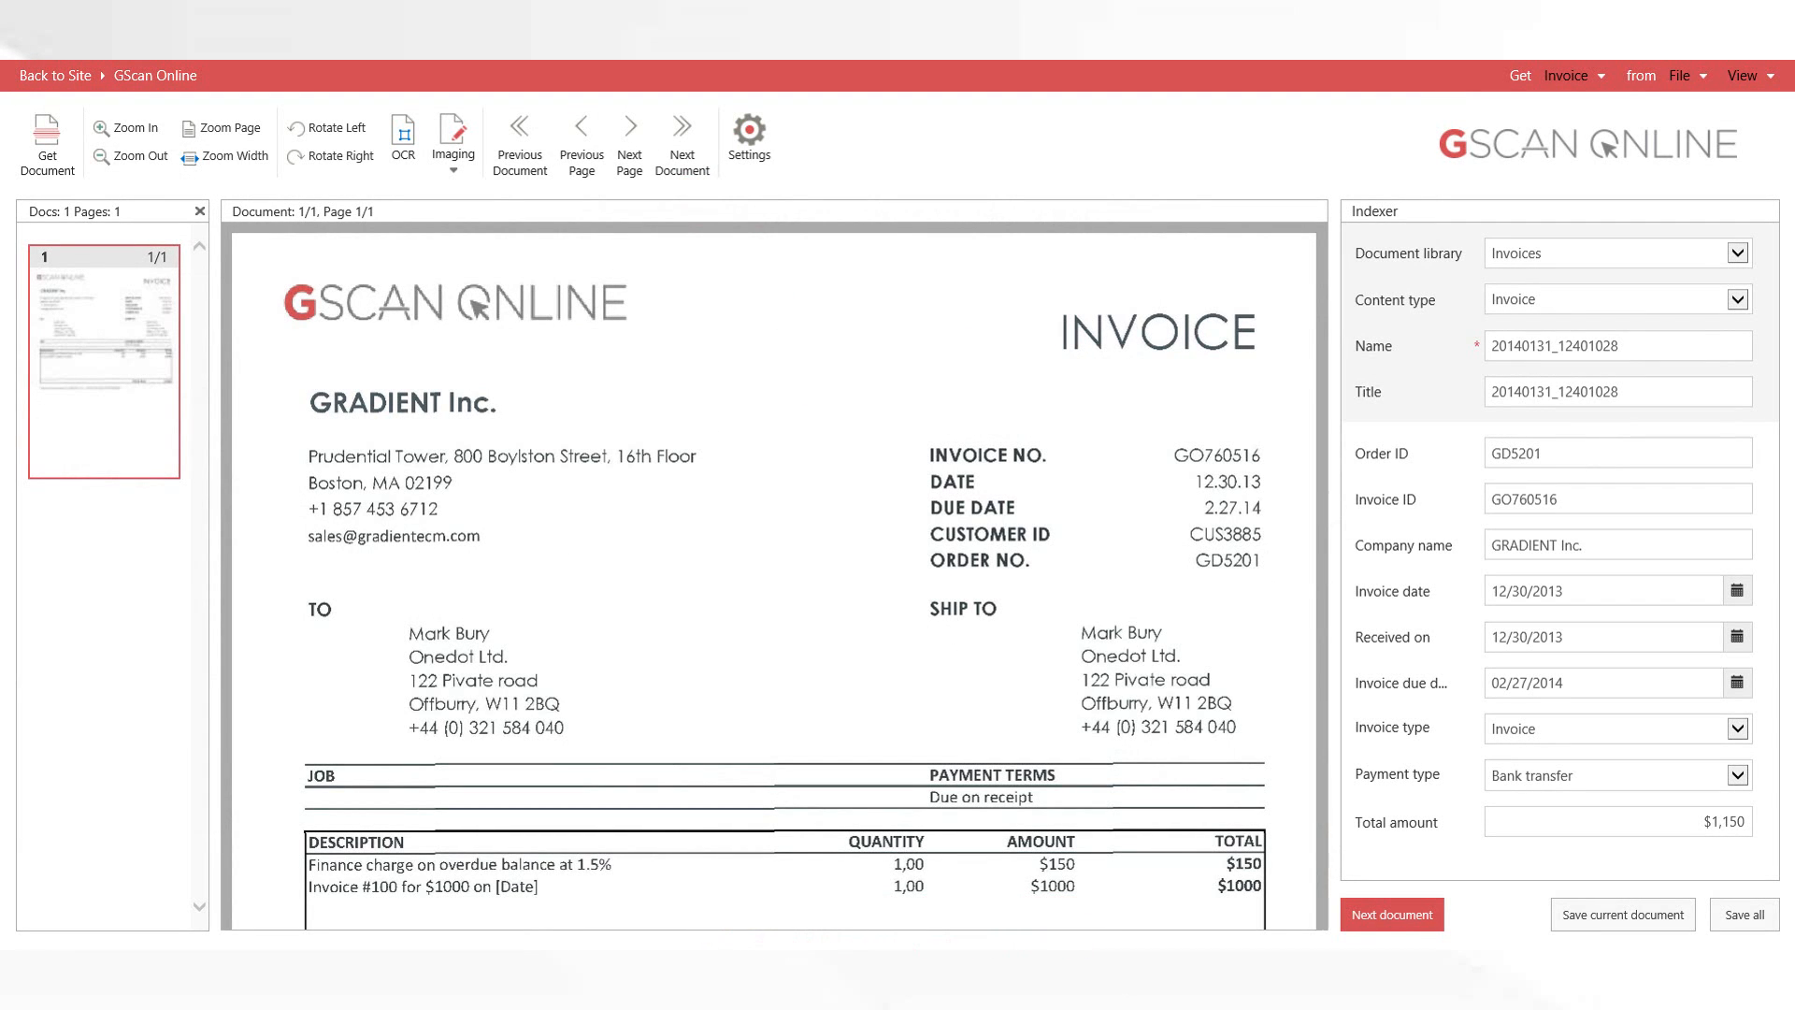
Step: Select GD5201 and GO760516 on the scanned invoice for Order ID and Invoice ID
click(402, 402)
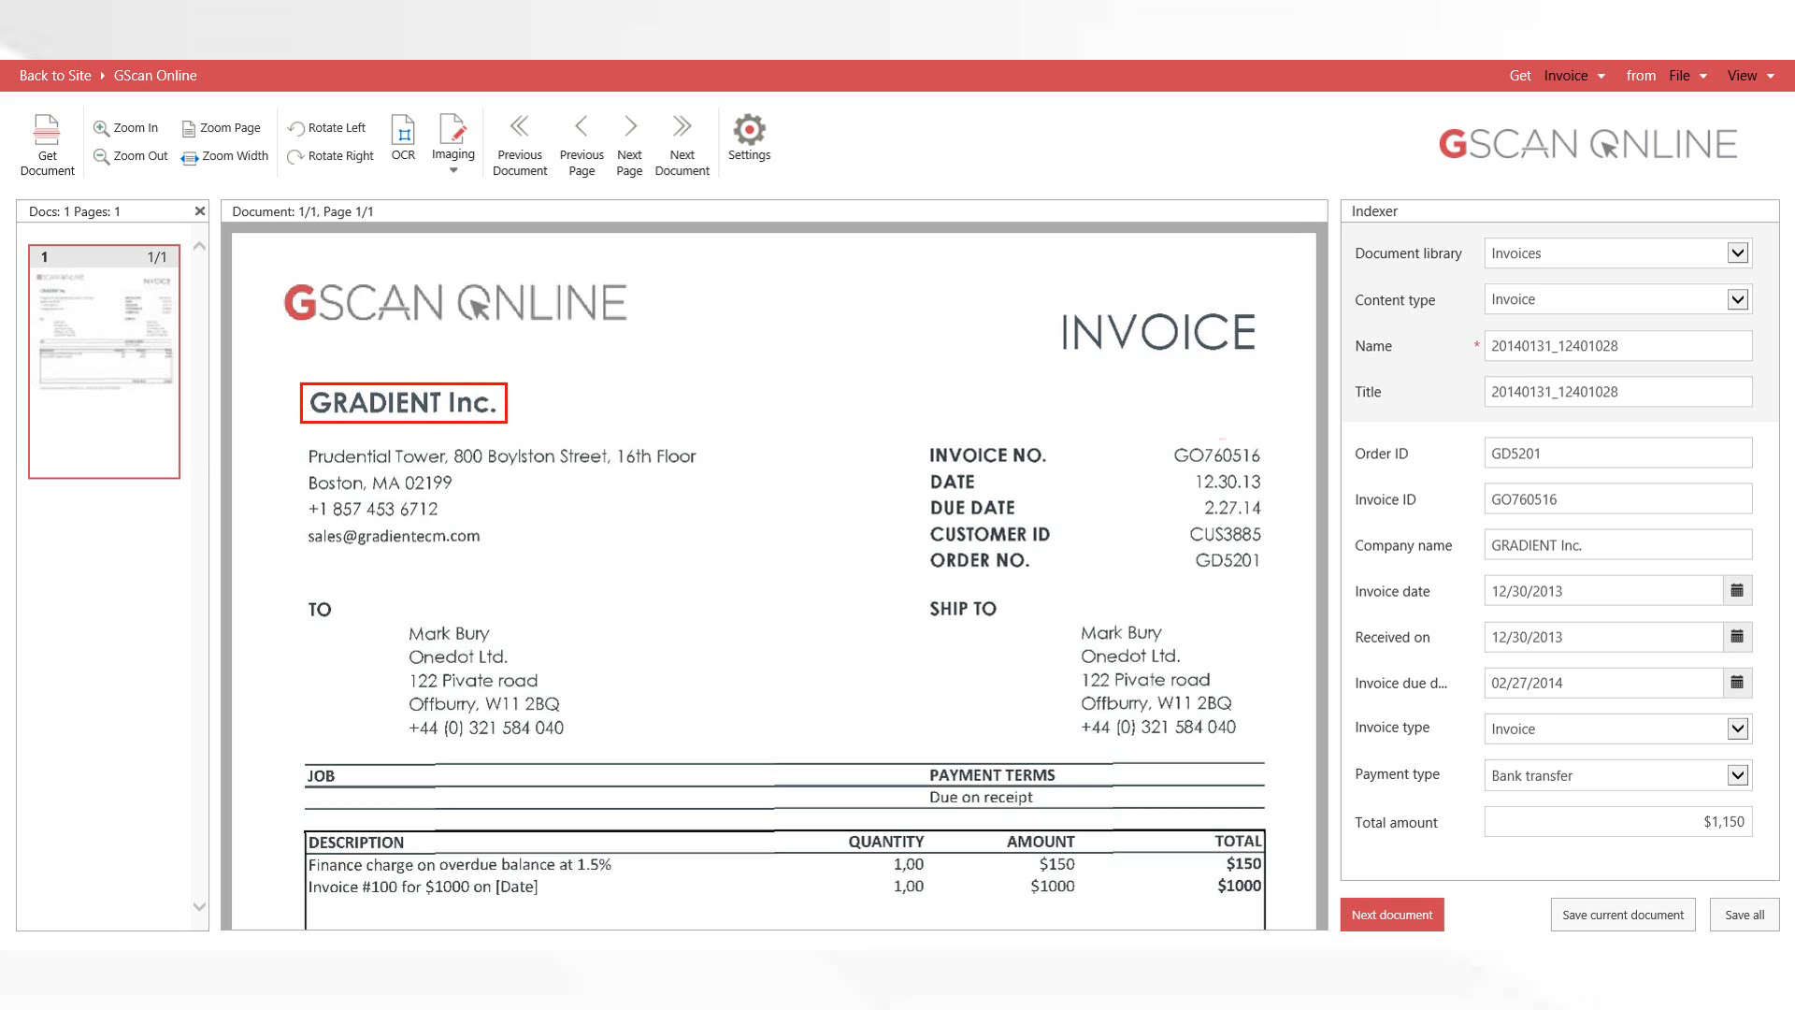
click(1217, 507)
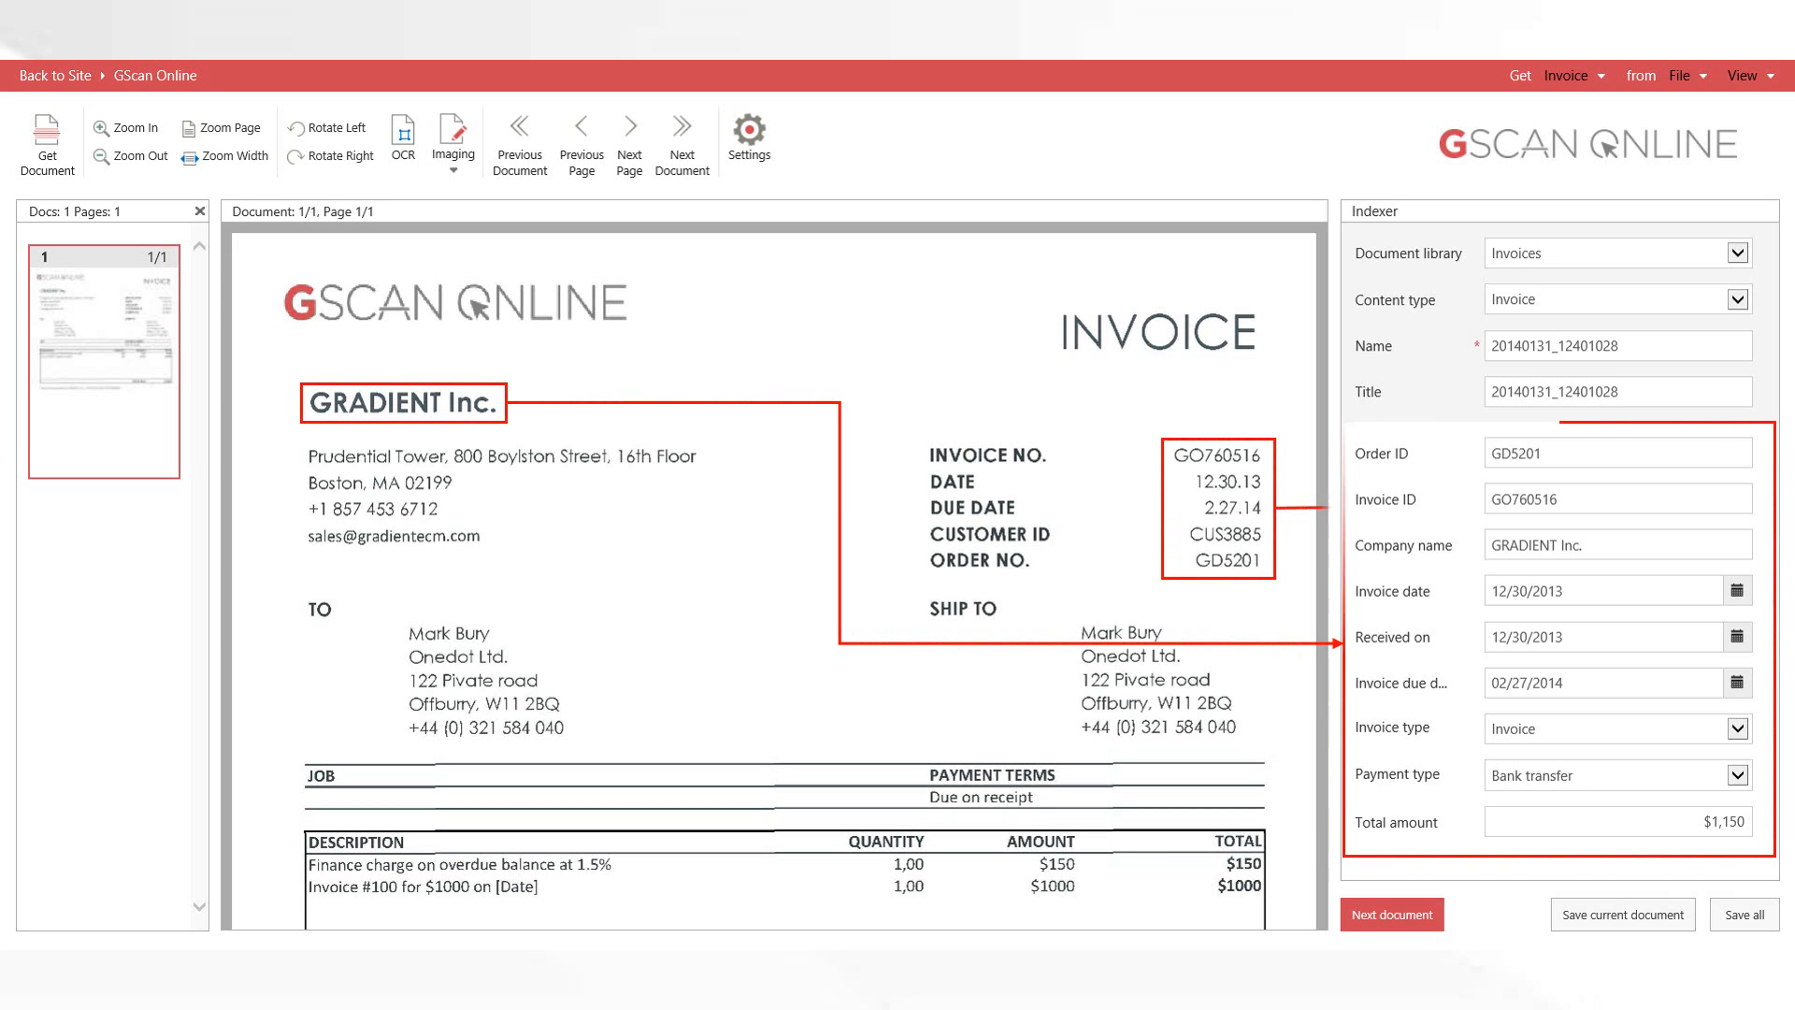
click(1390, 913)
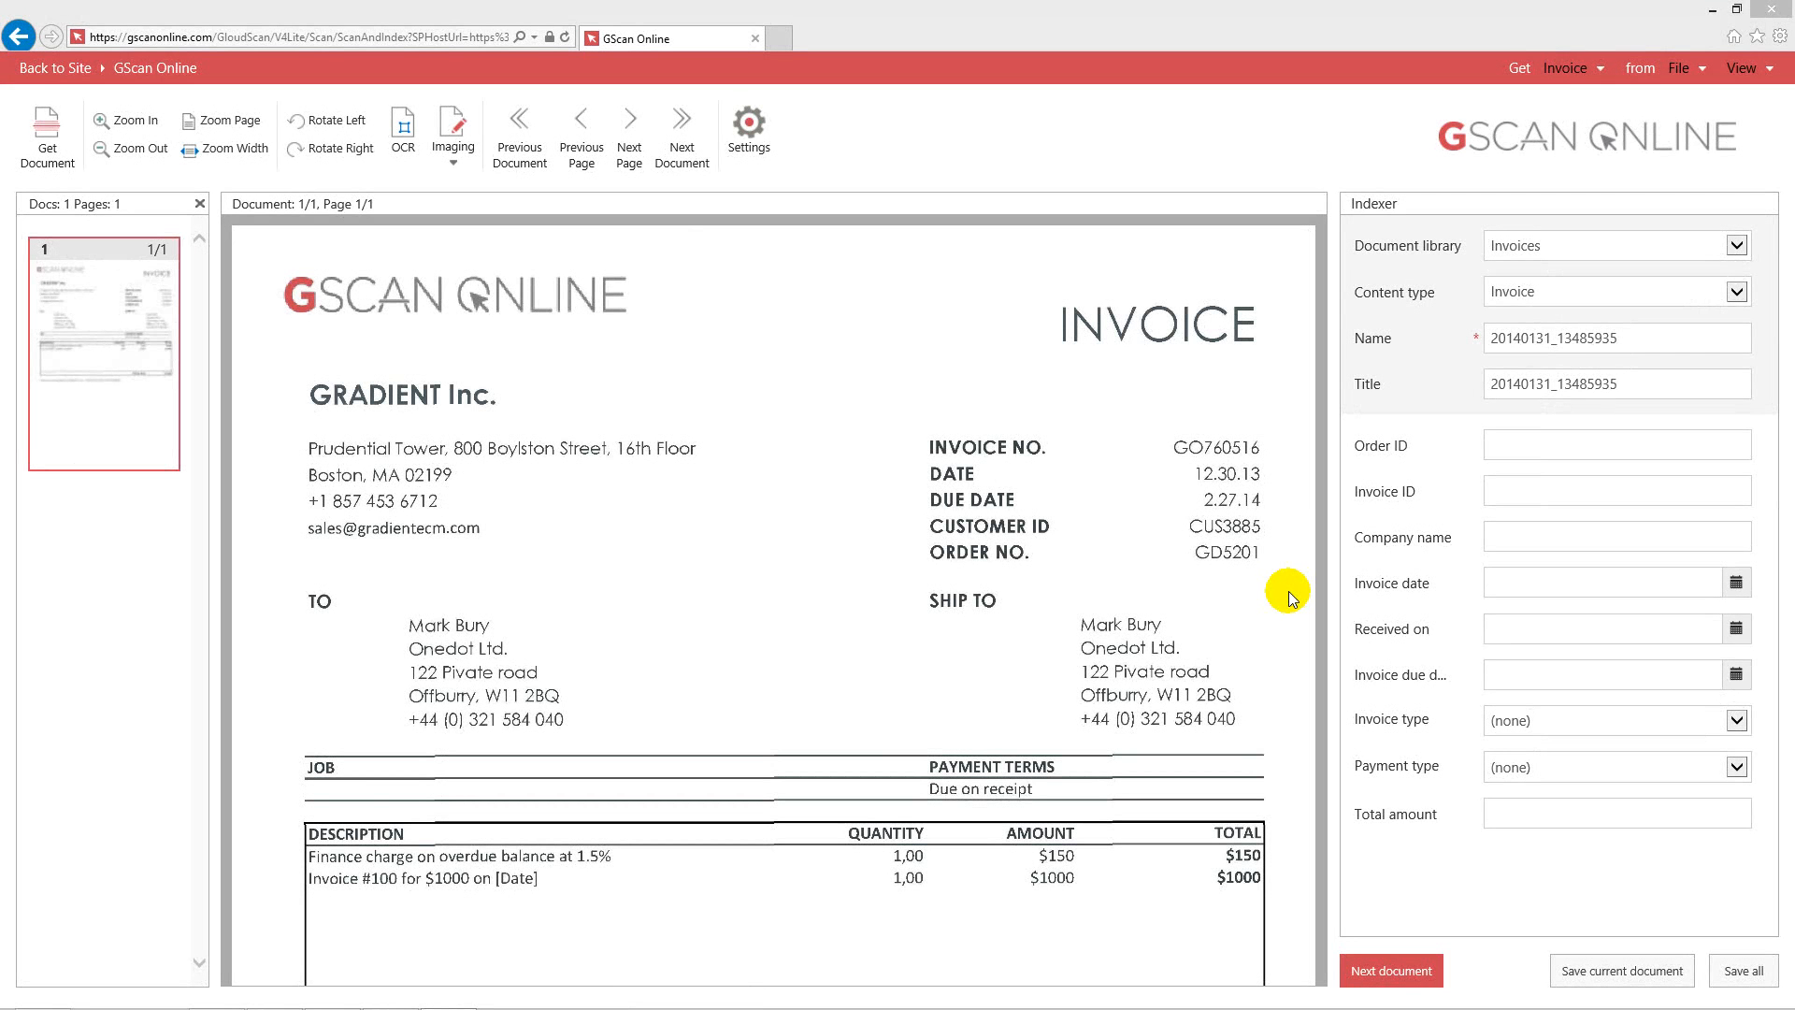
mouse_move(1188, 428)
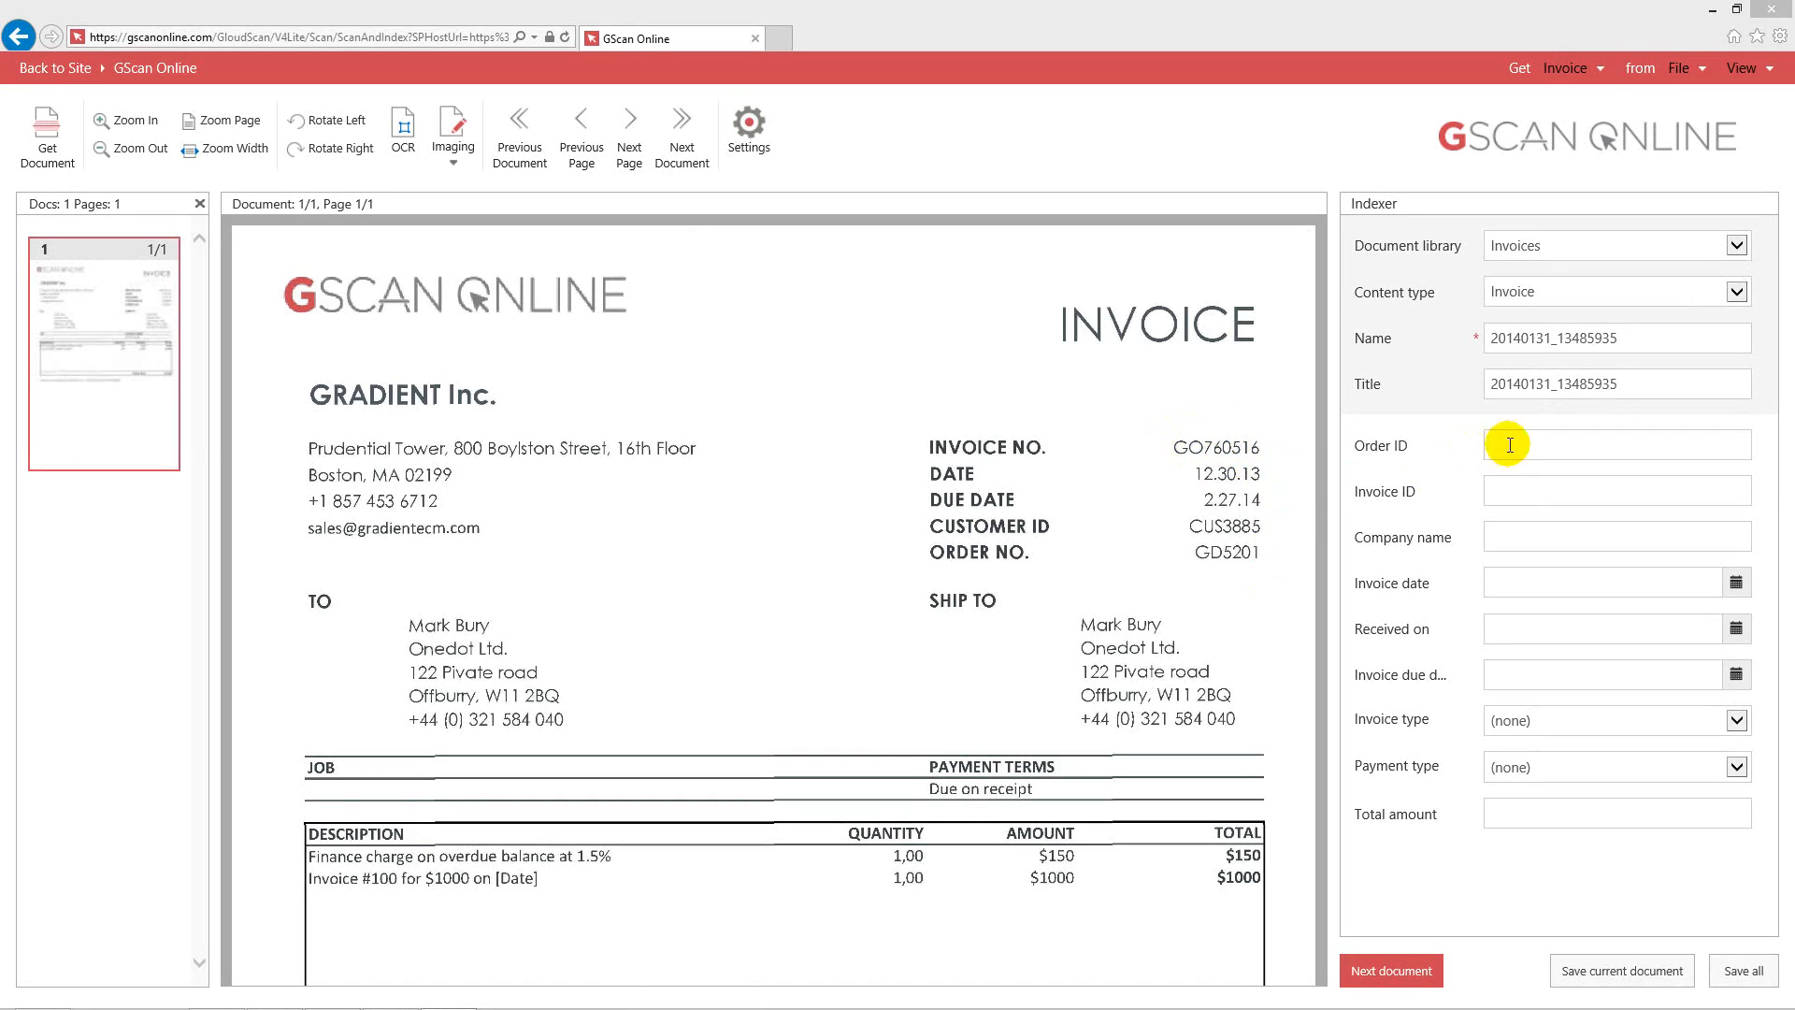
mouse_move(1509, 572)
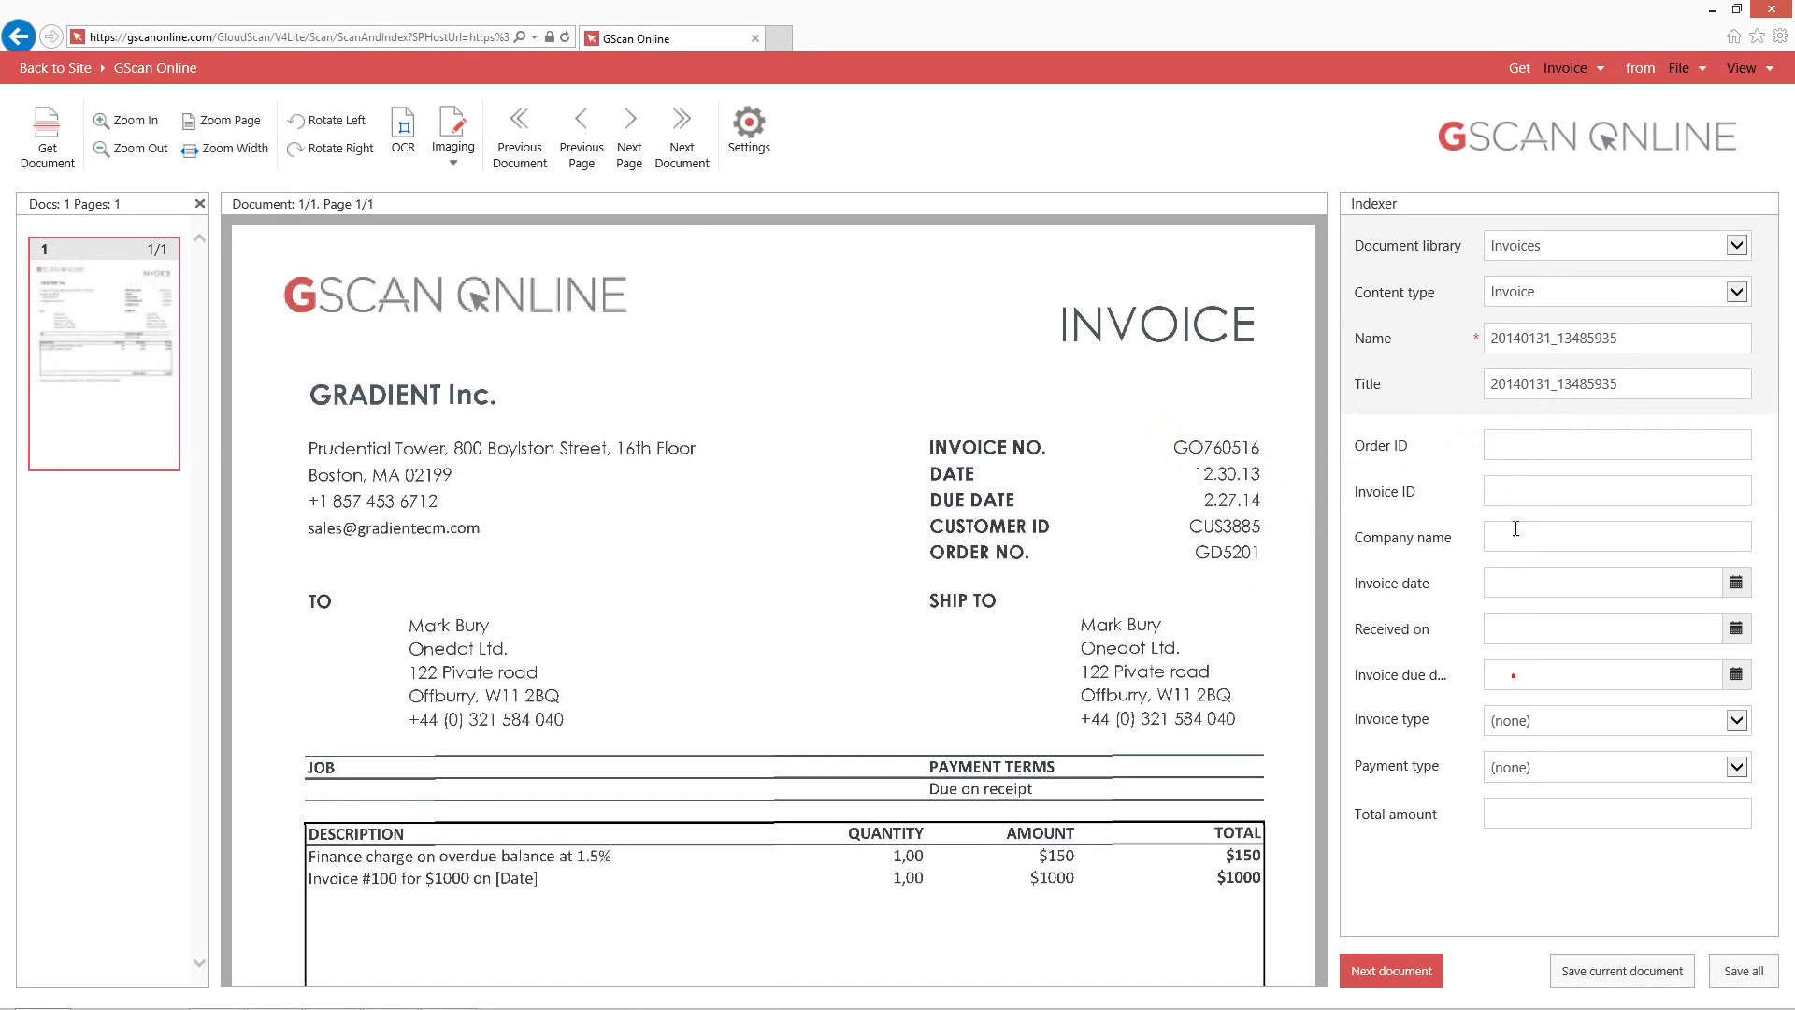
click(1615, 444)
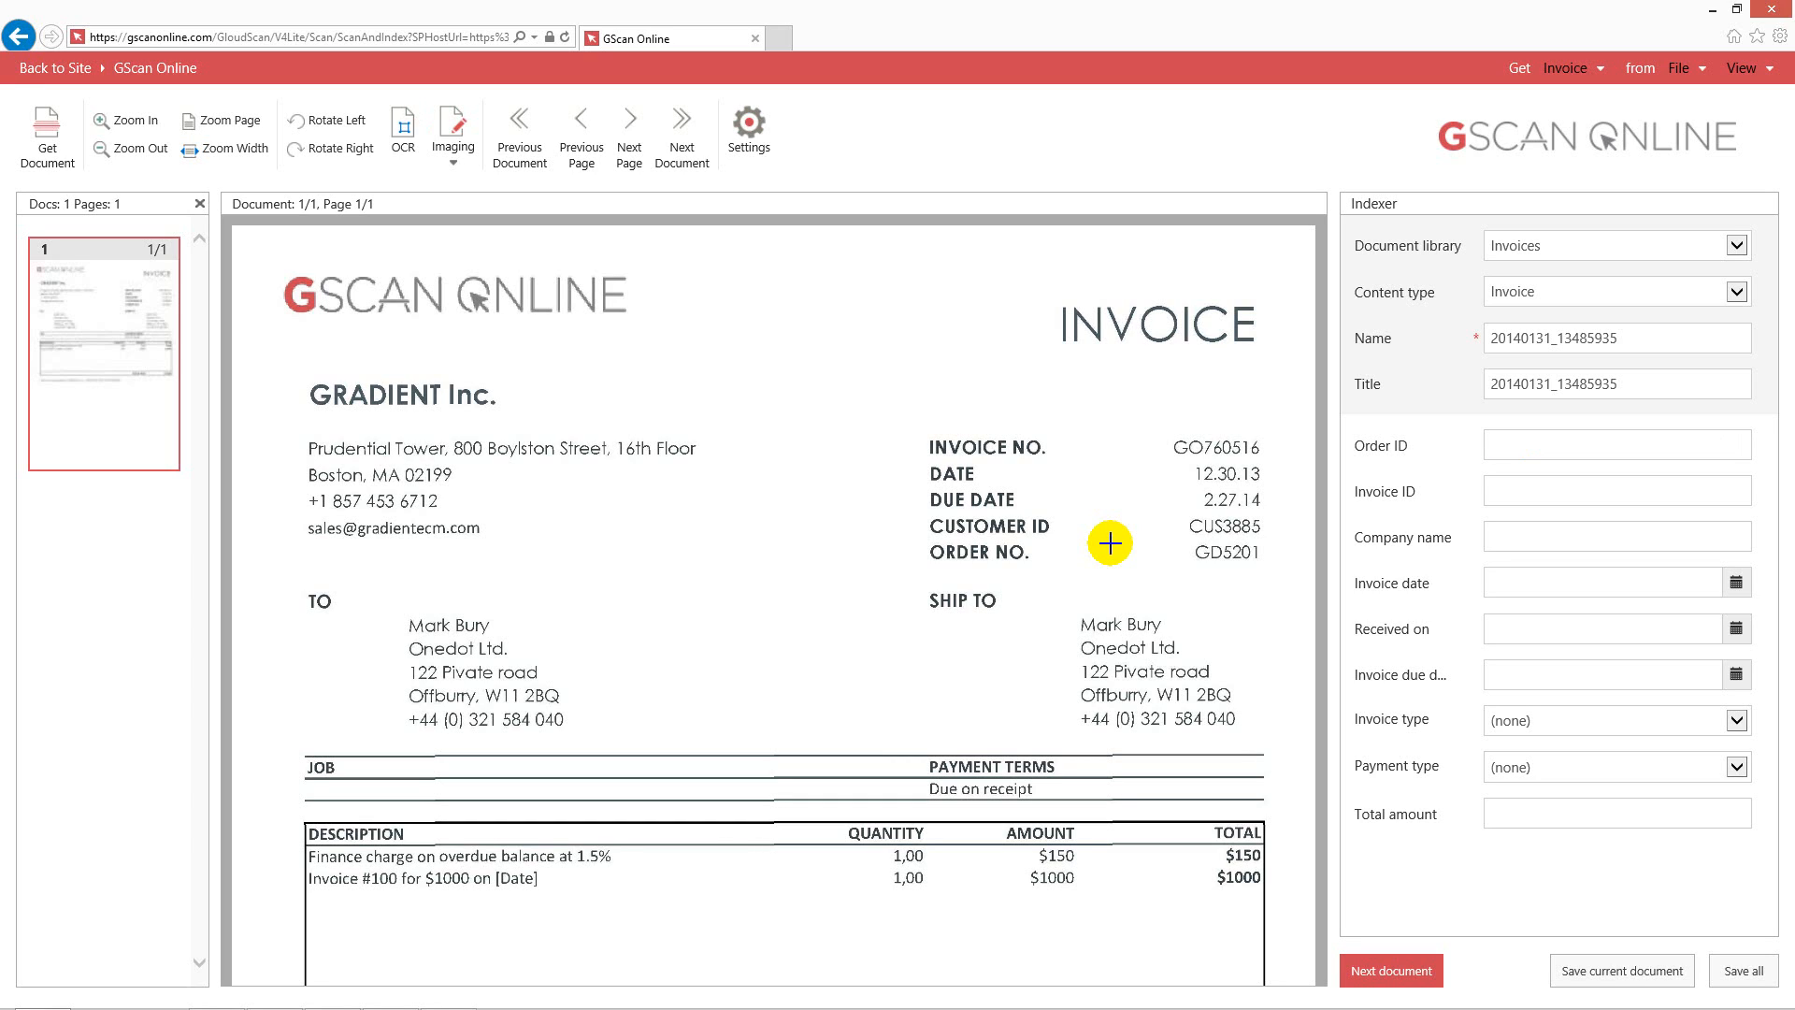
click(1615, 444)
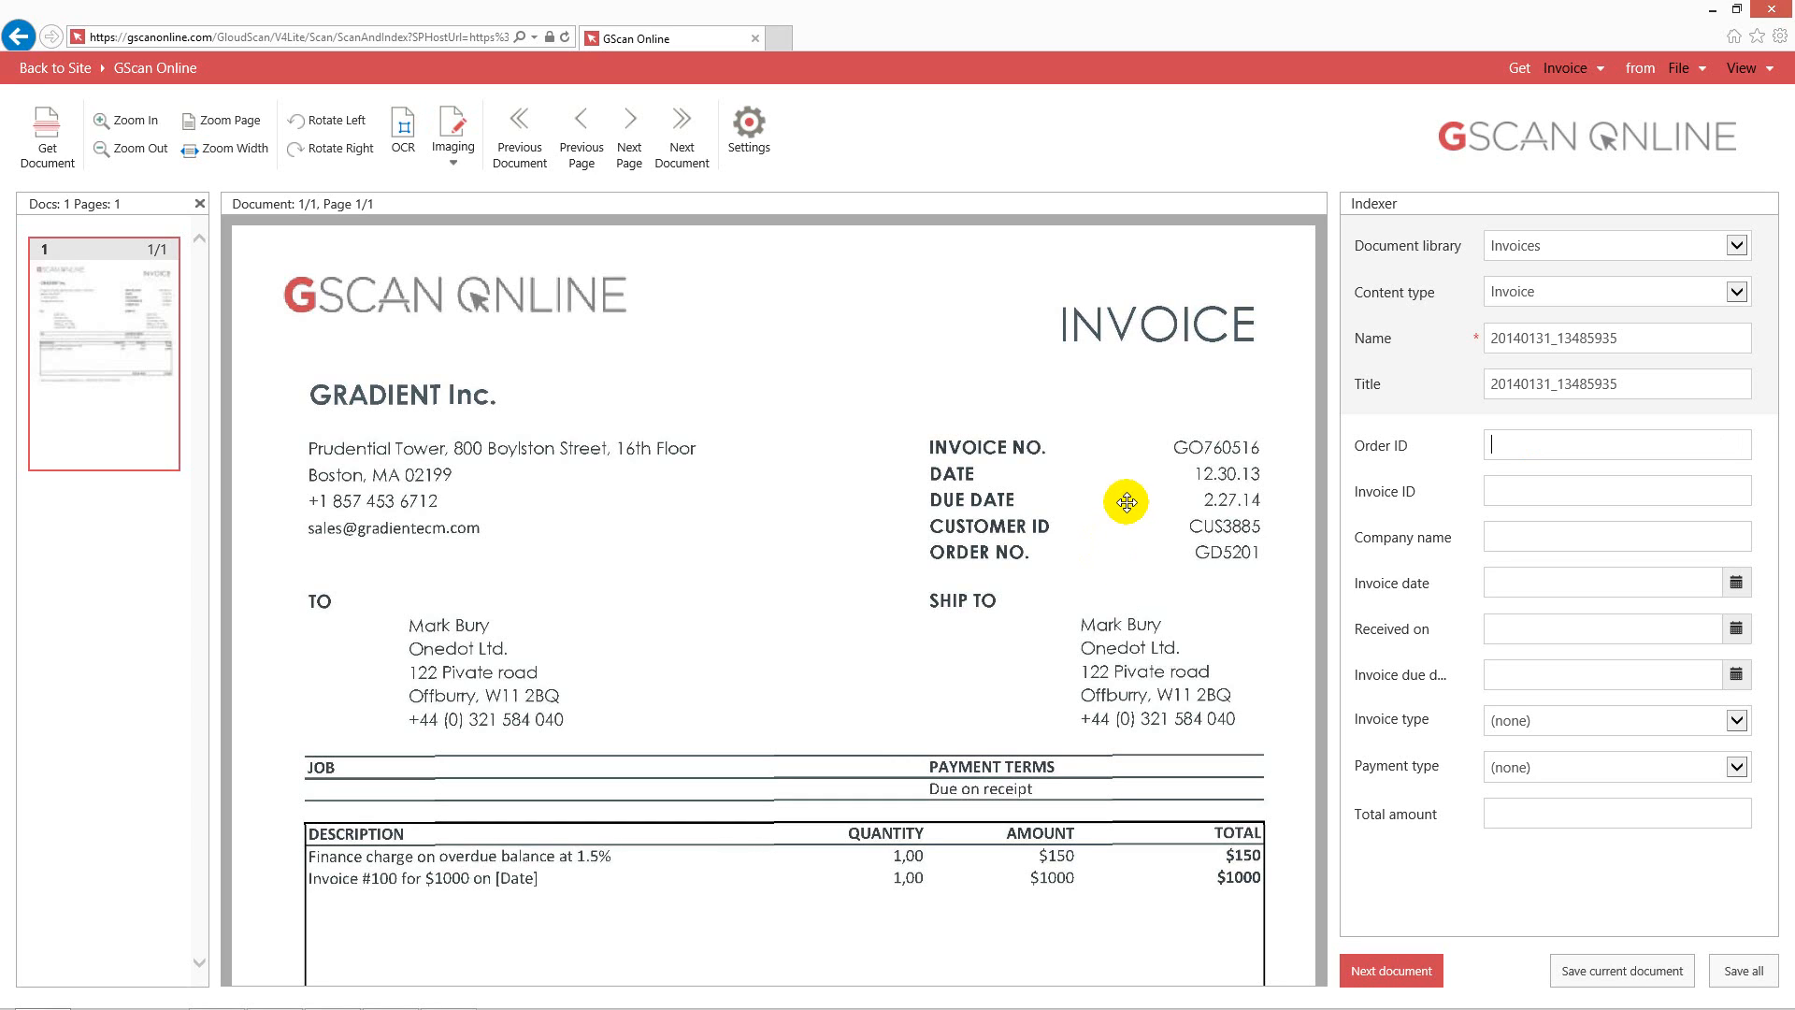
mouse_move(774, 530)
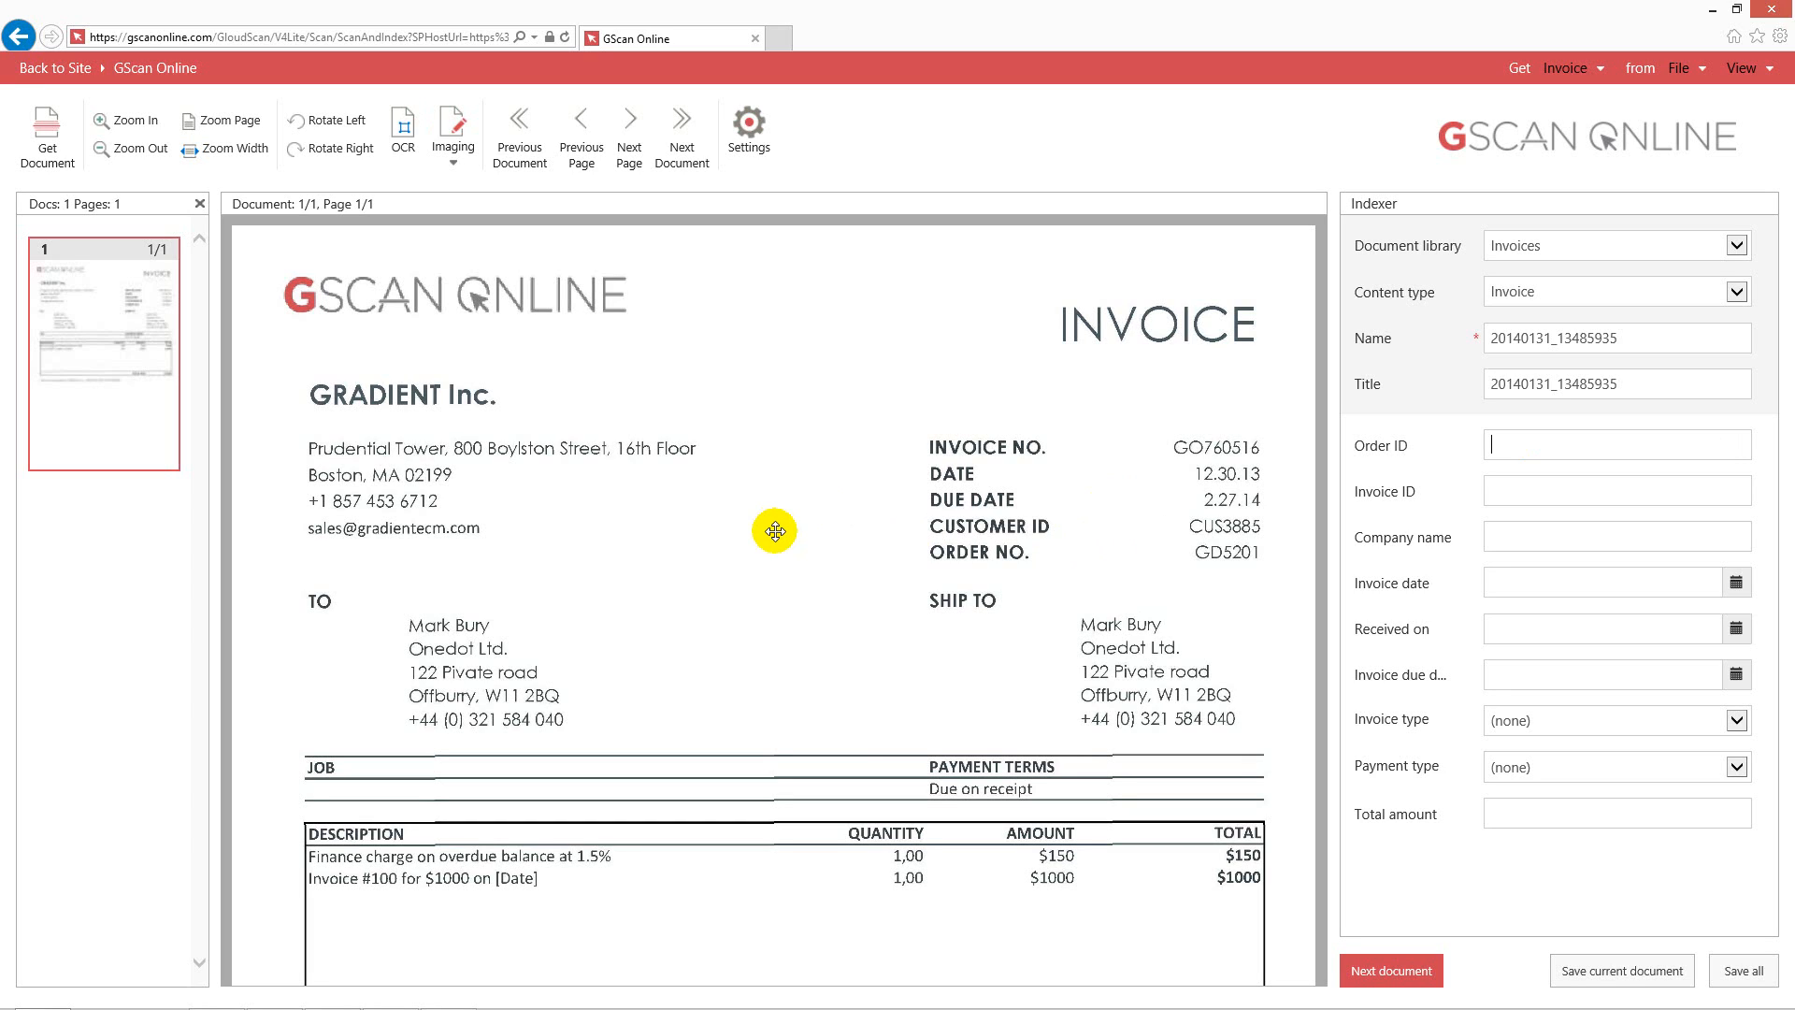
mouse_move(801, 529)
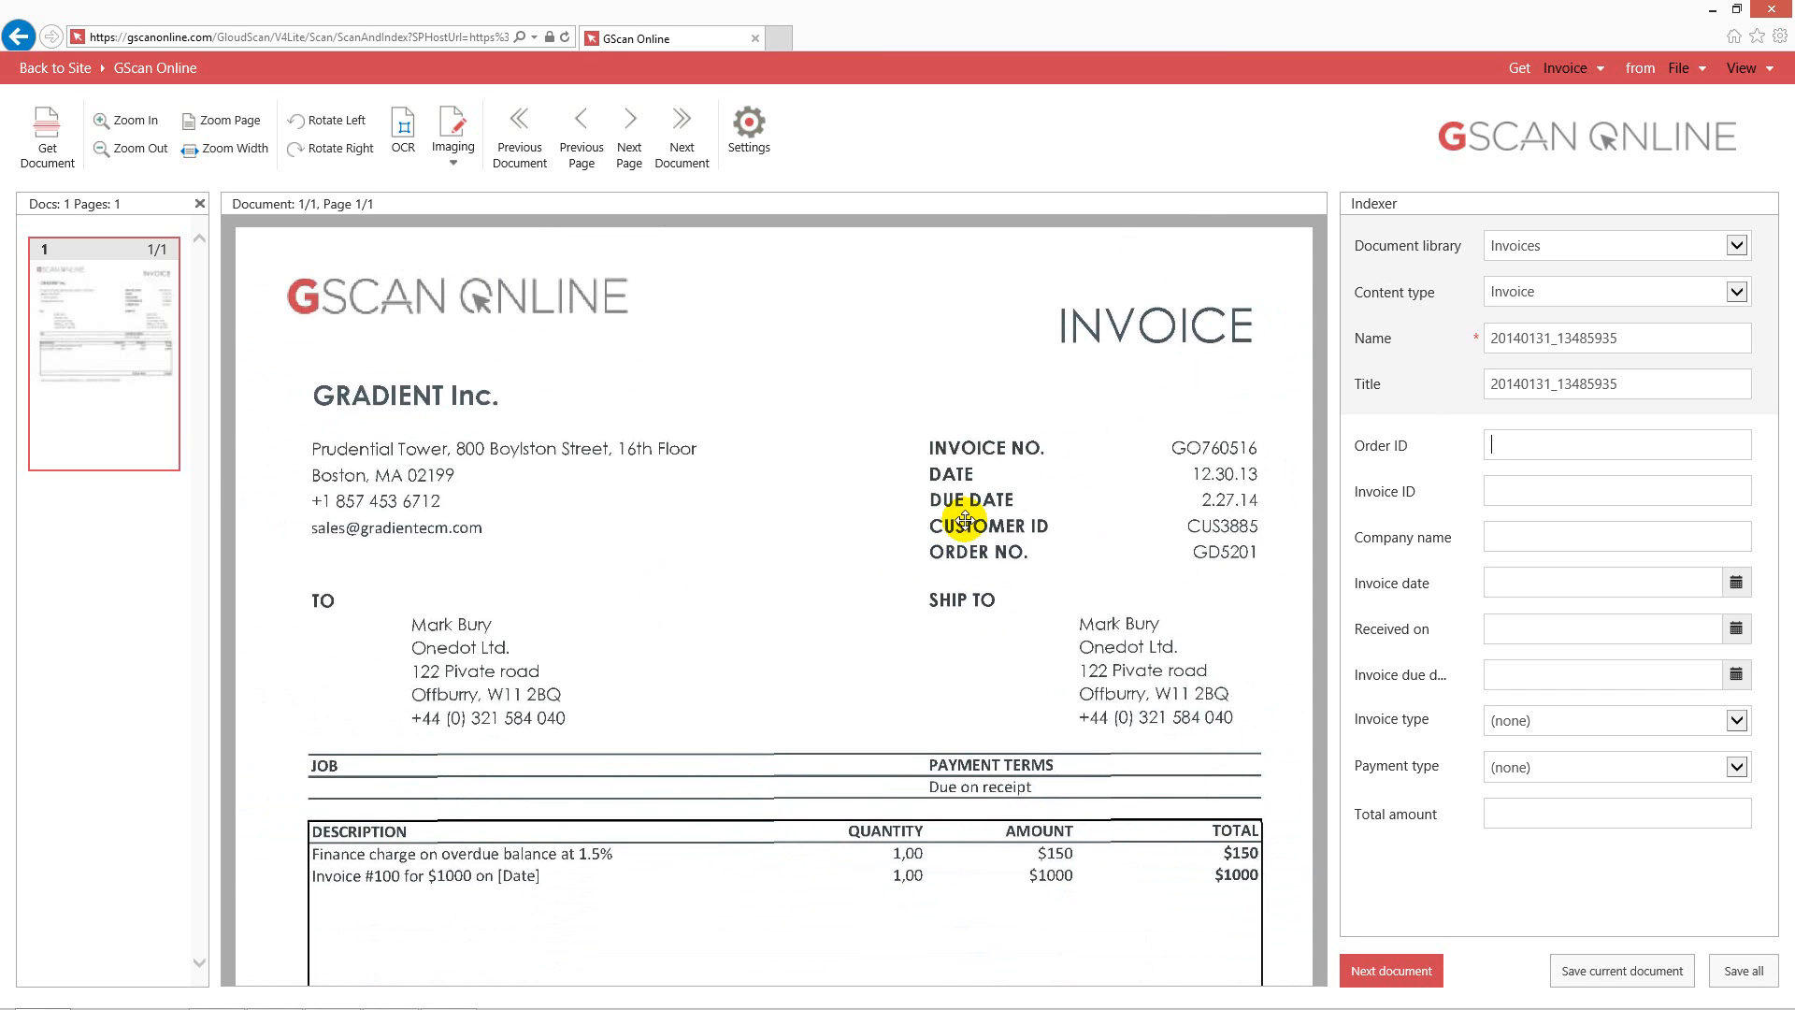
mouse_move(1174, 421)
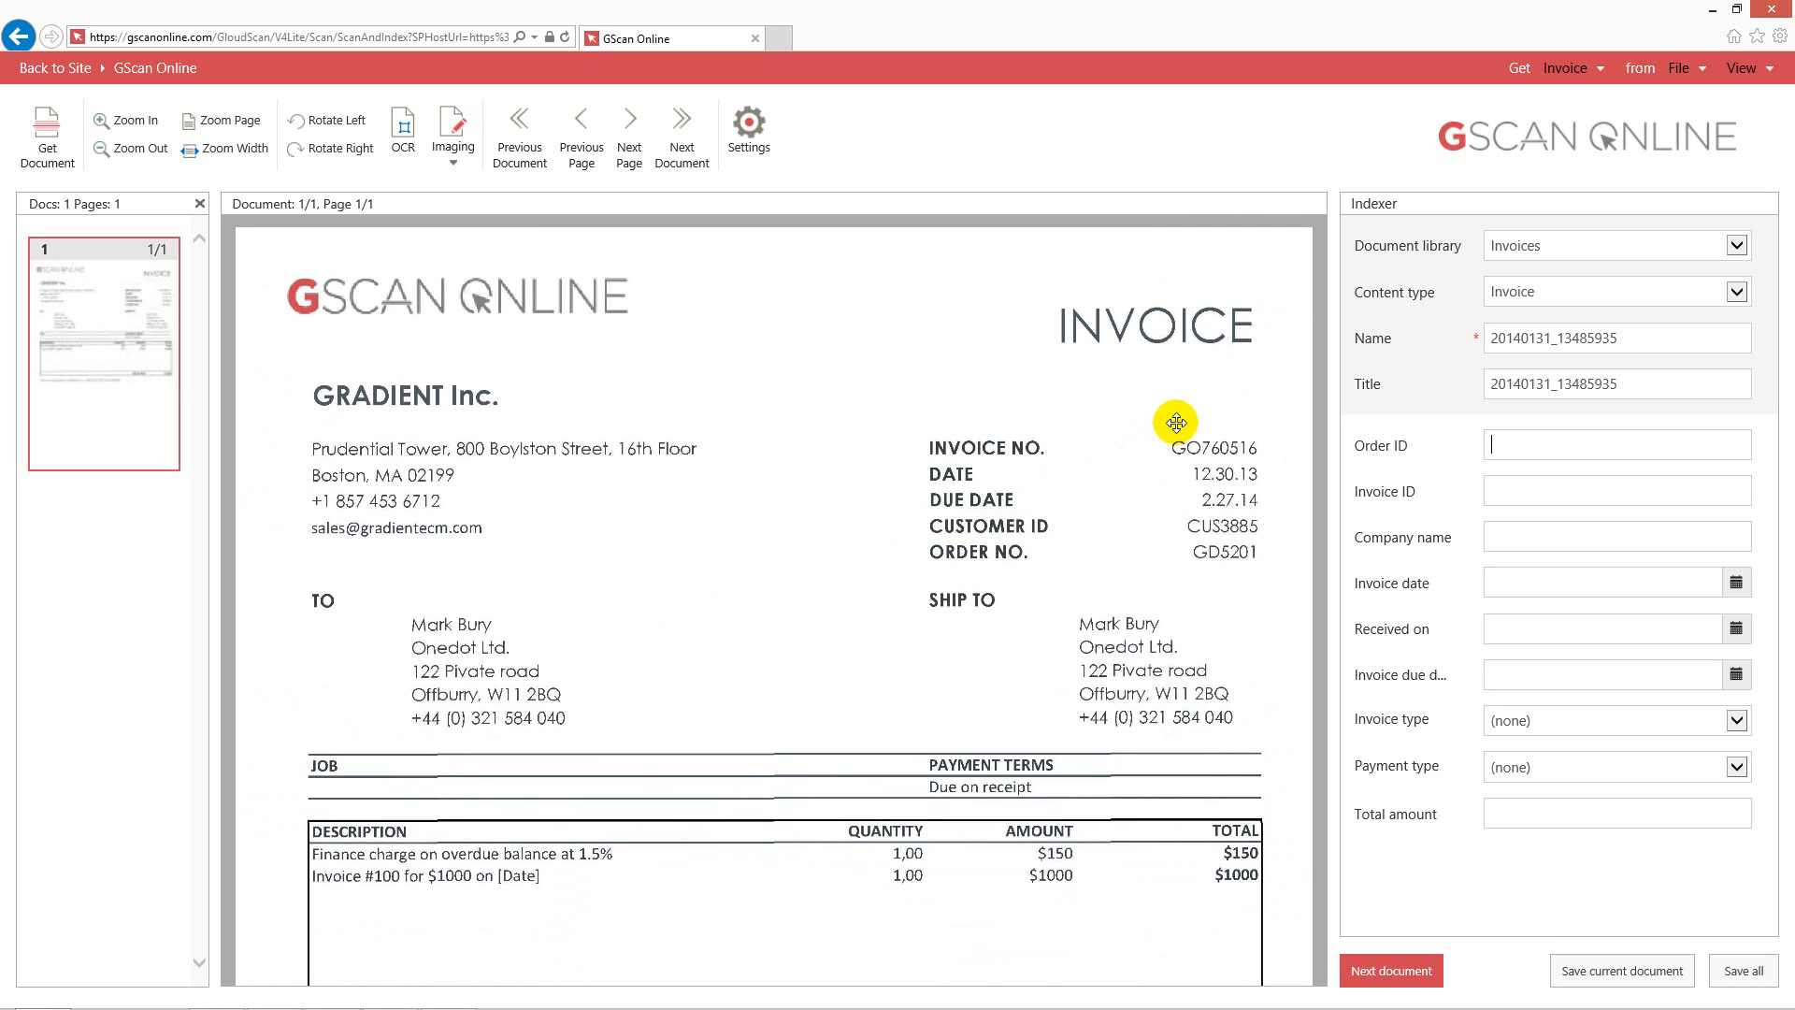
mouse_move(1402, 443)
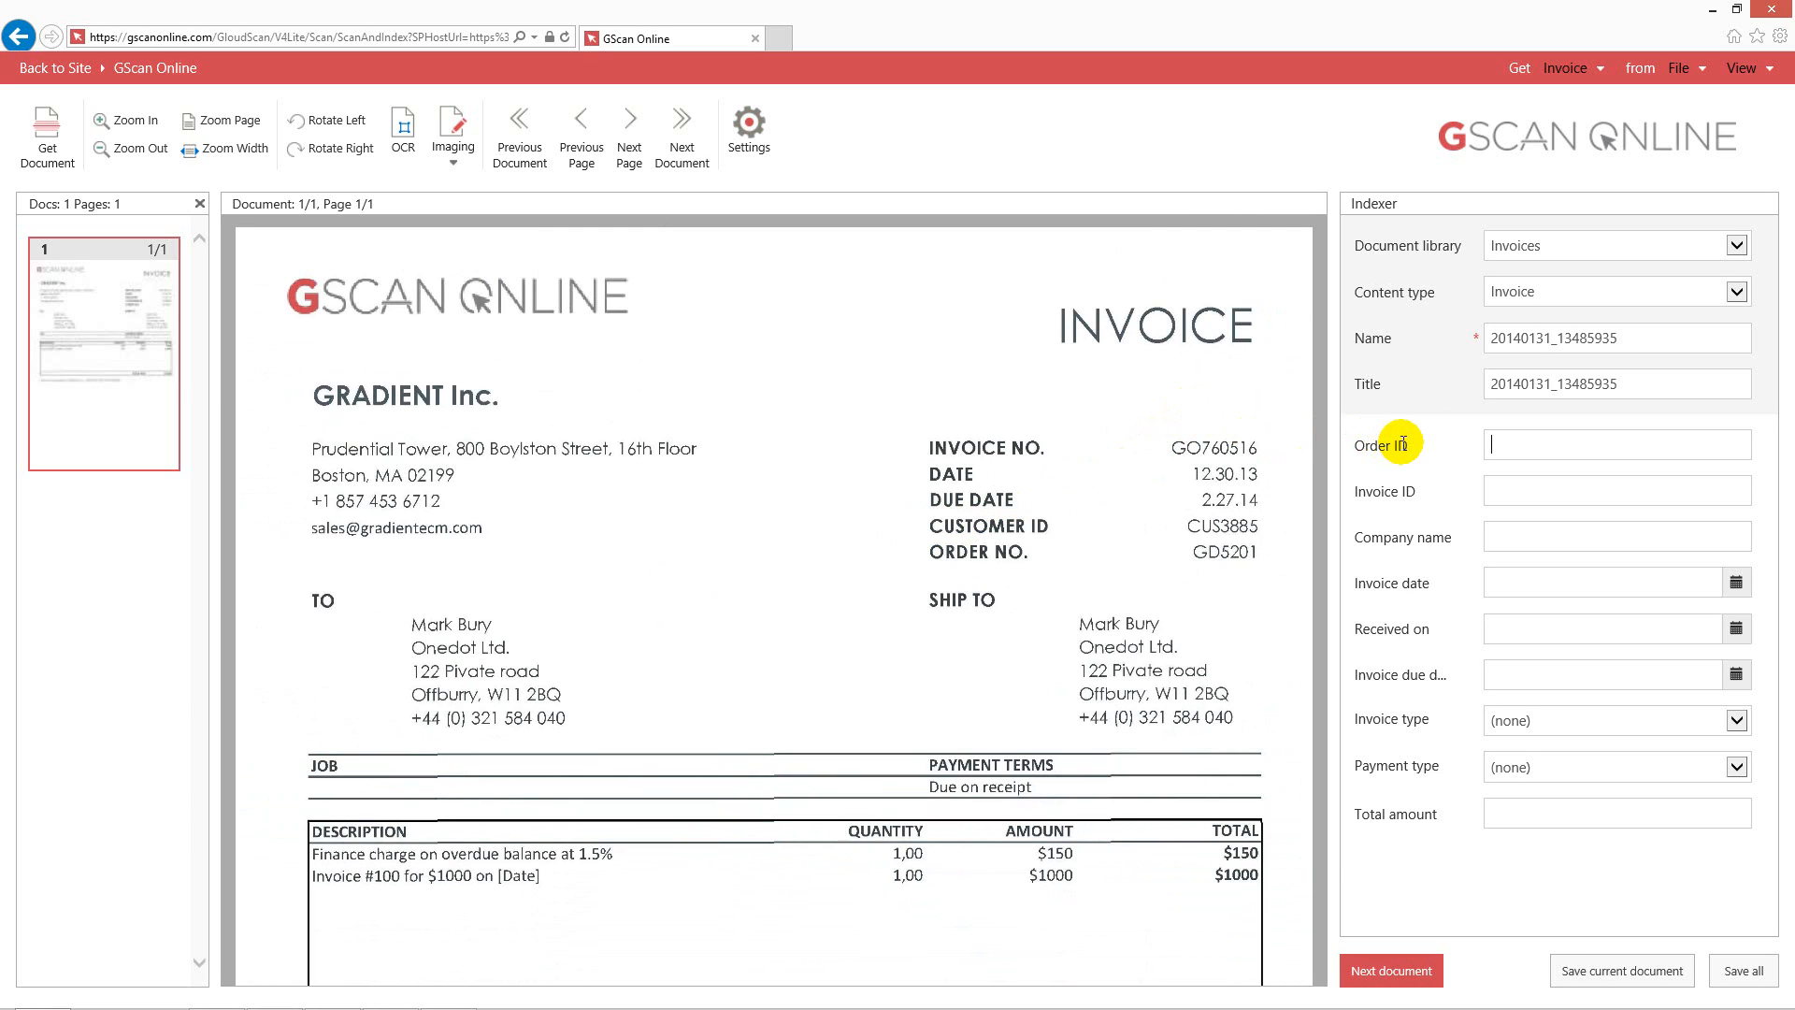
mouse_move(1508, 448)
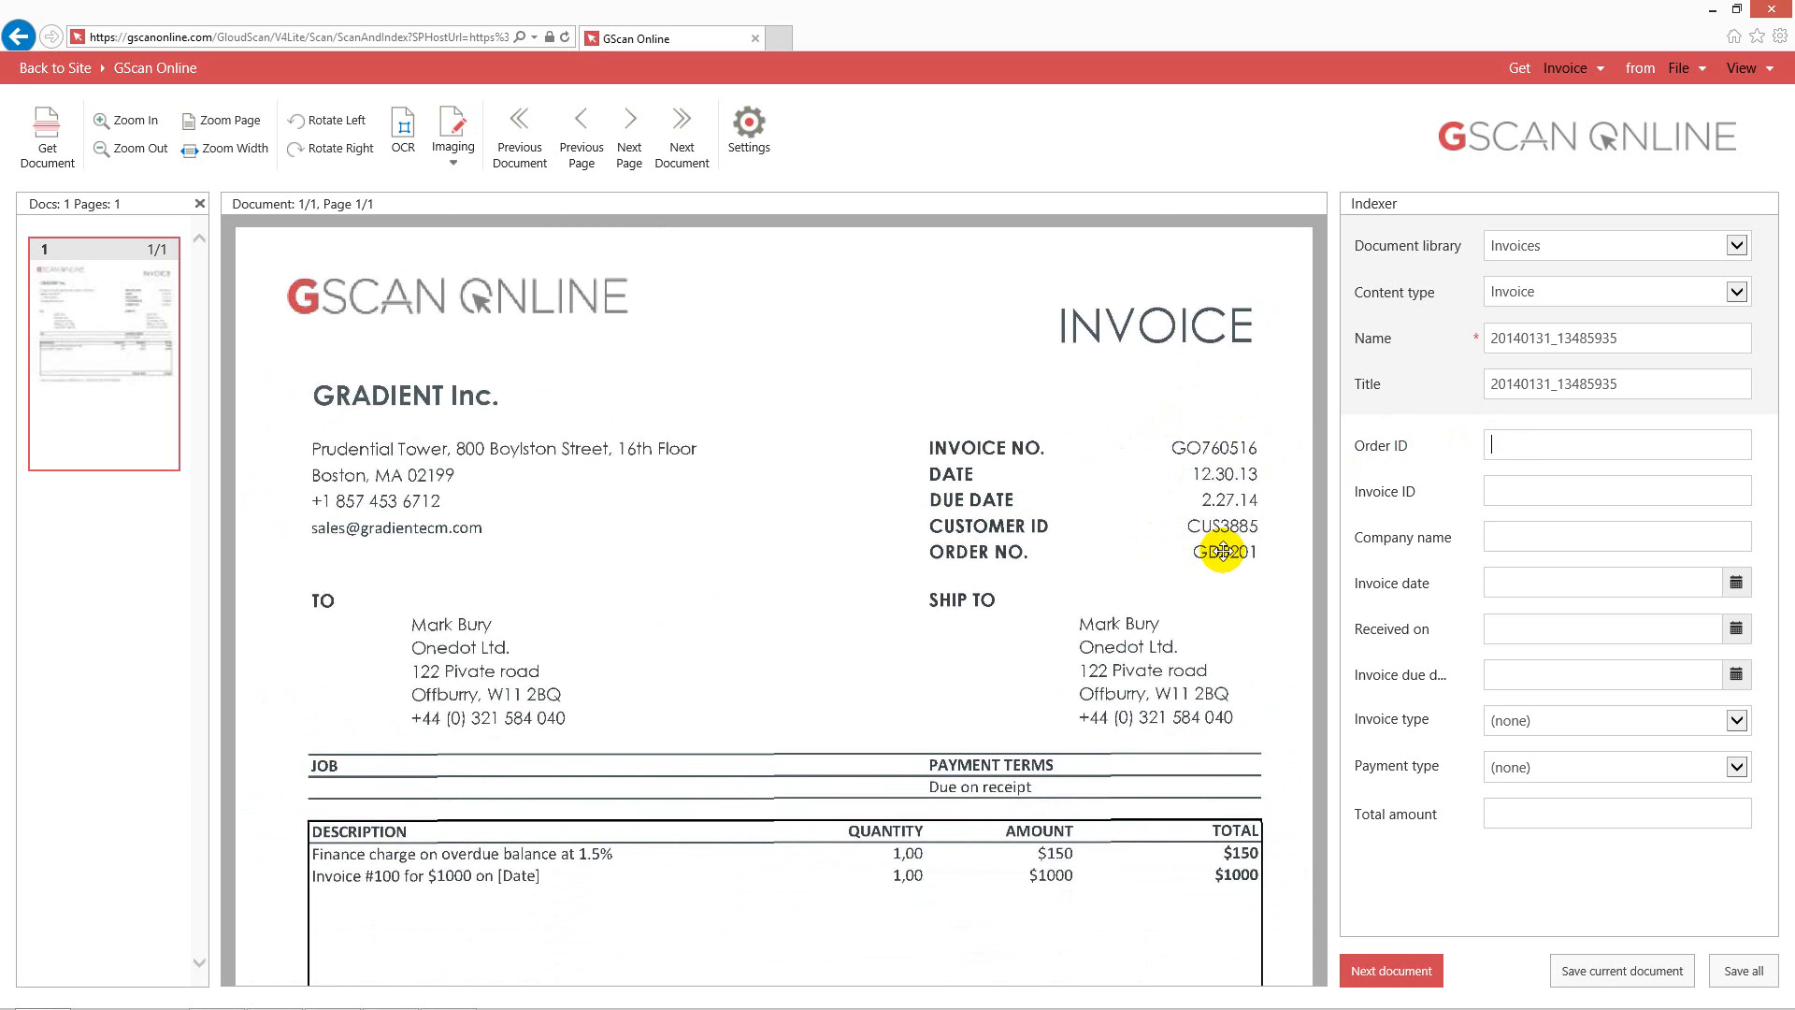
click(1224, 551)
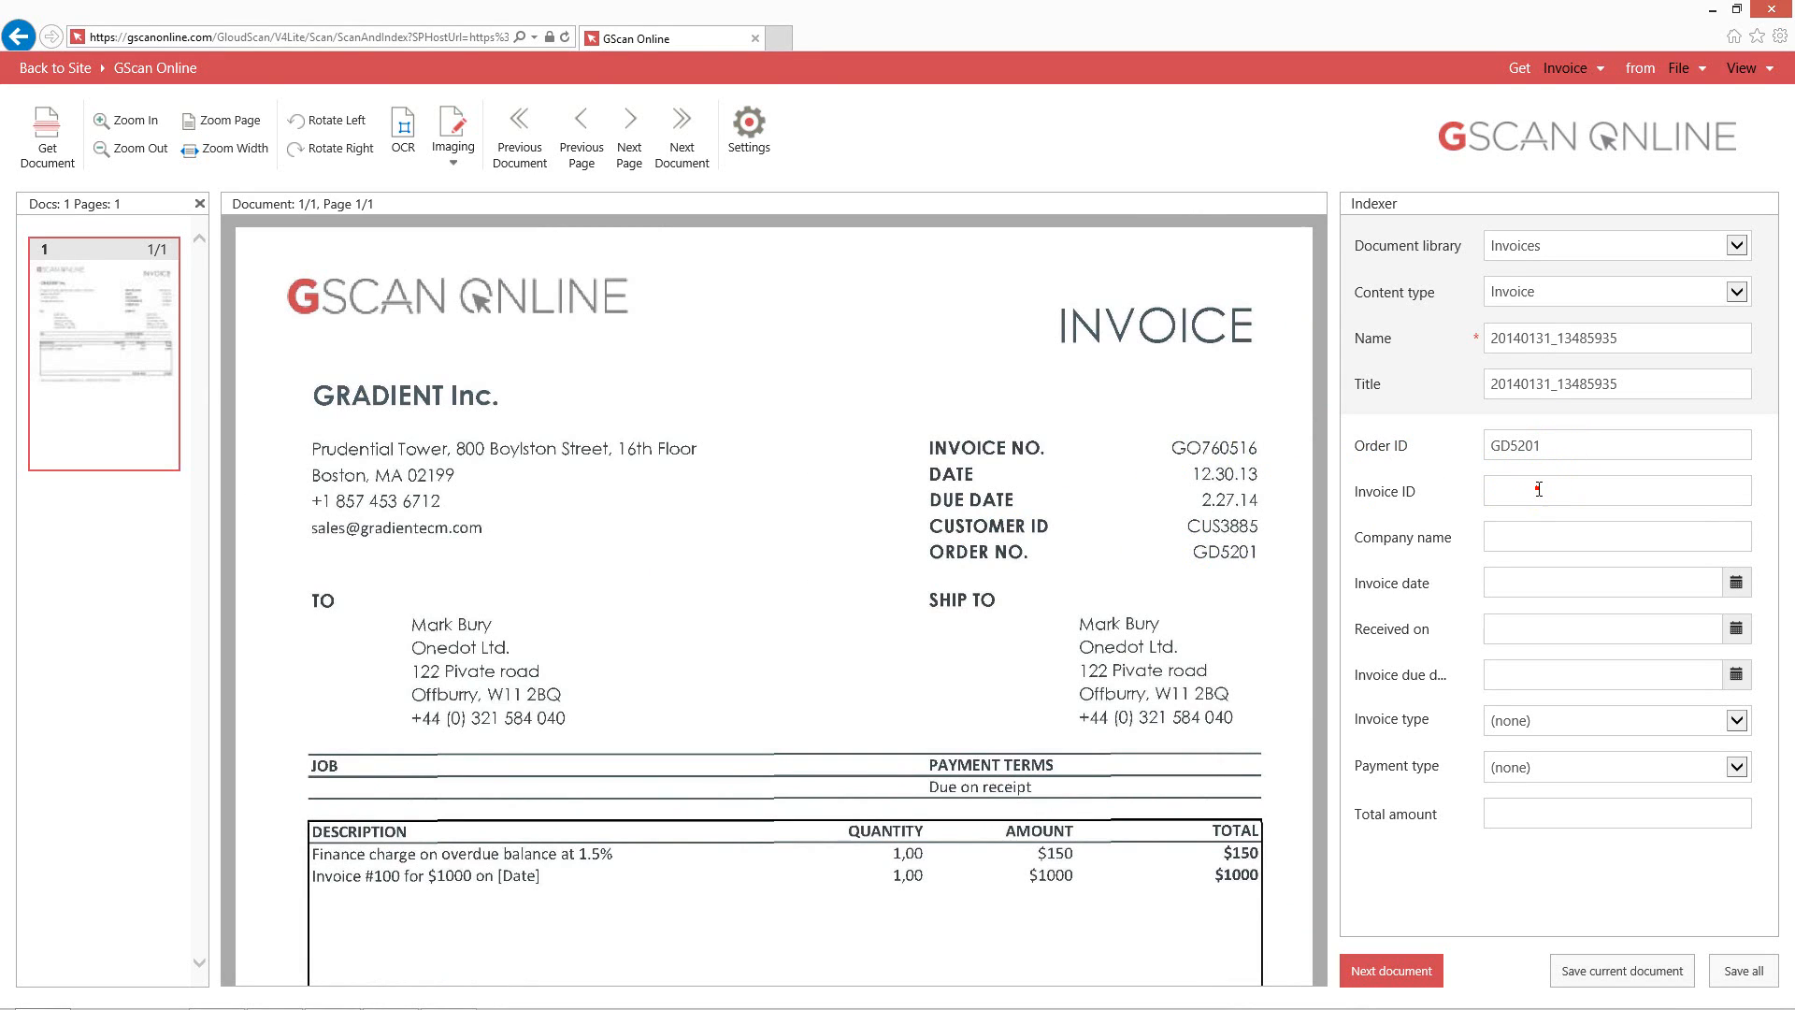
mouse_move(1306, 559)
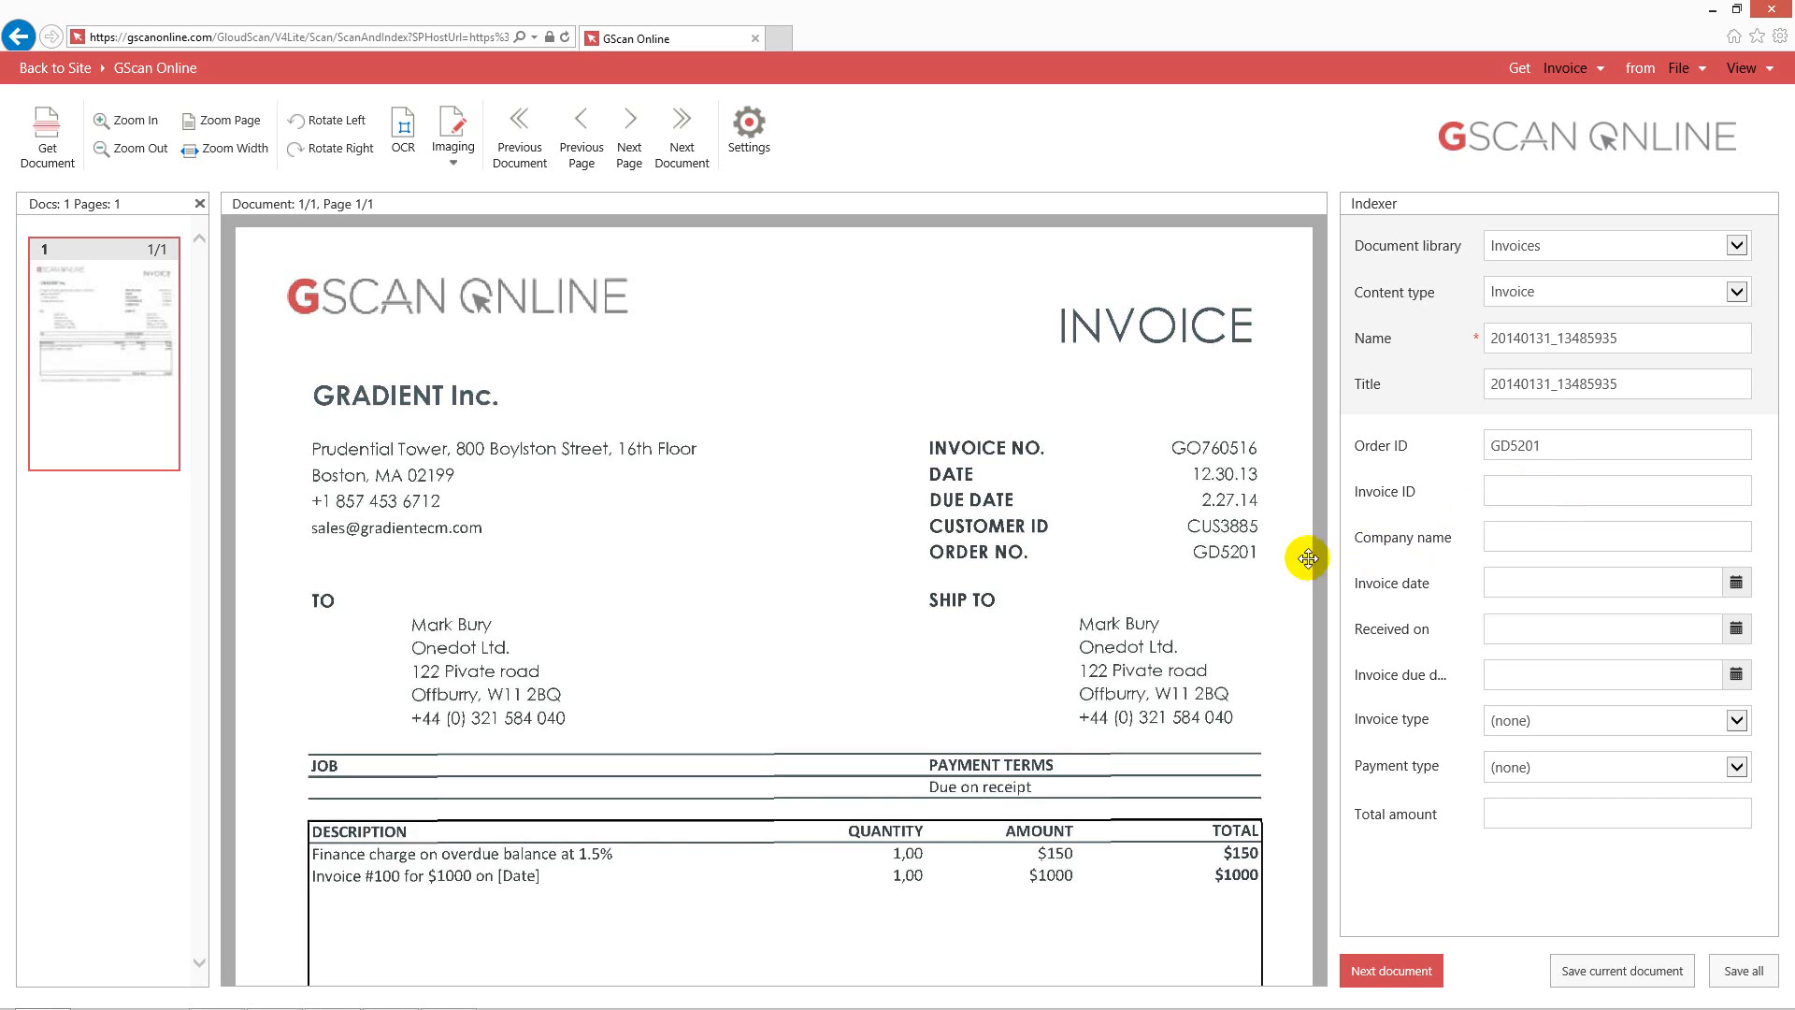
mouse_move(943, 429)
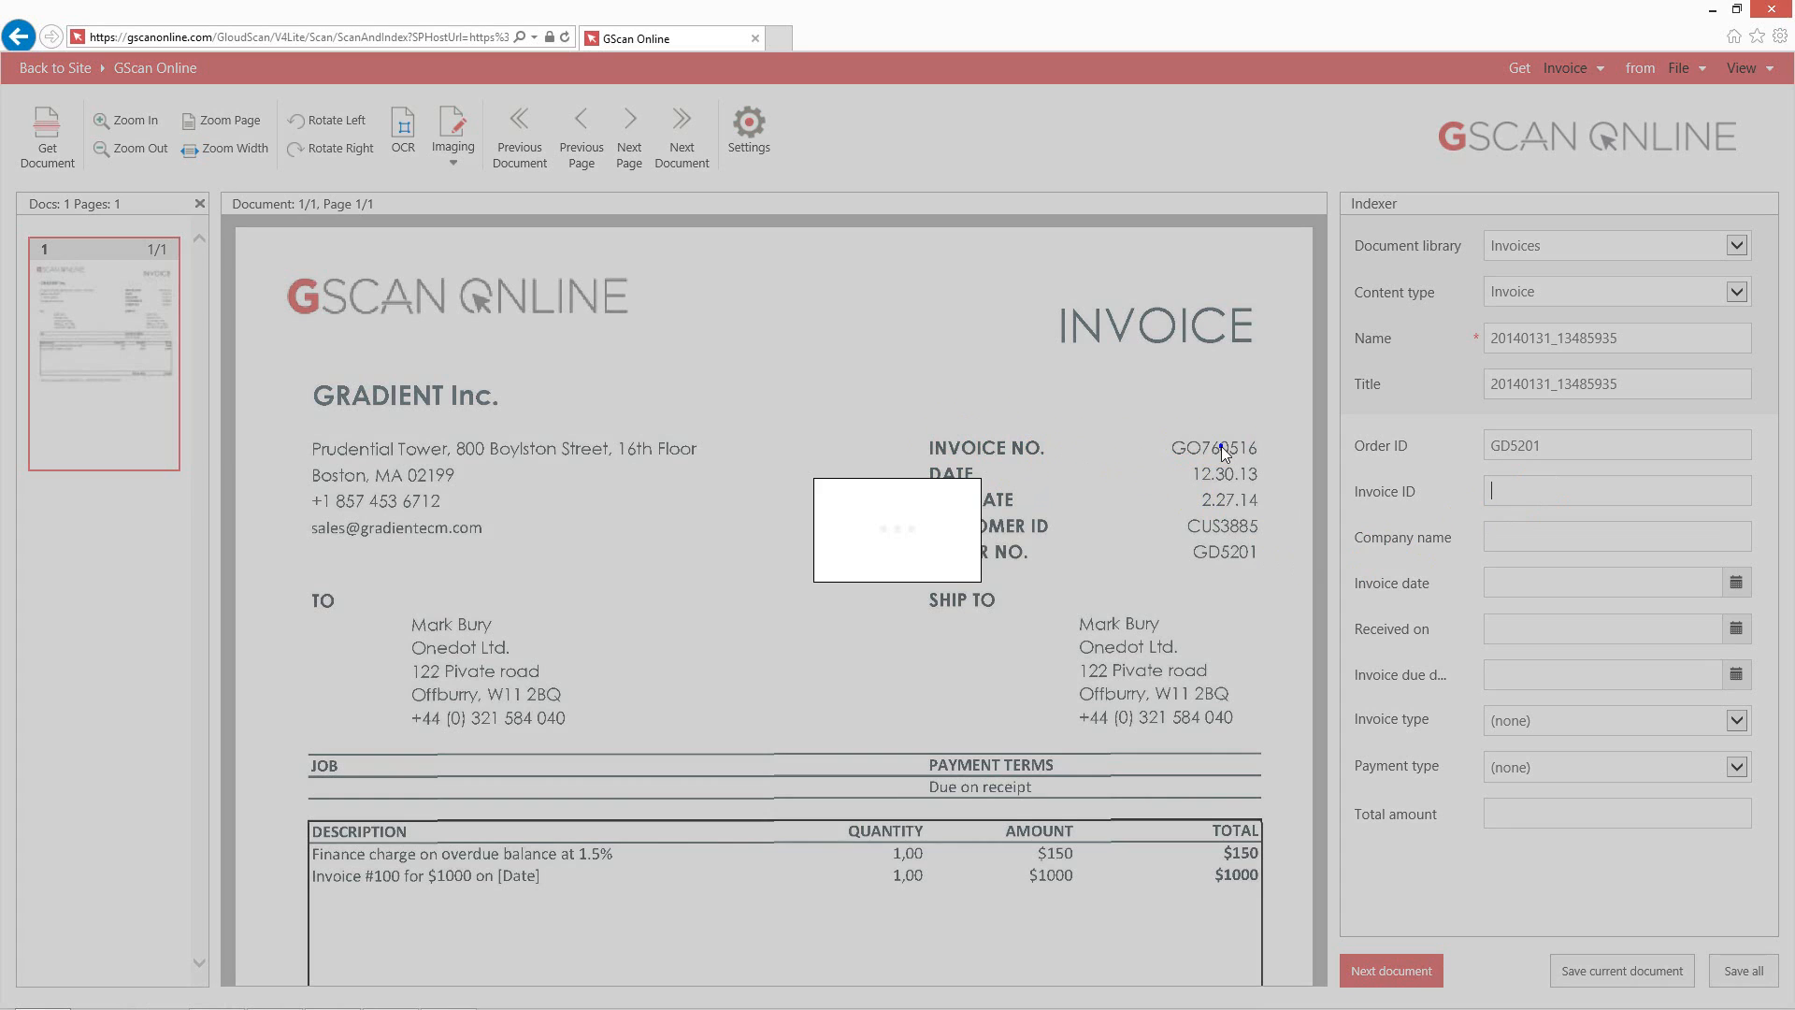
click(1213, 448)
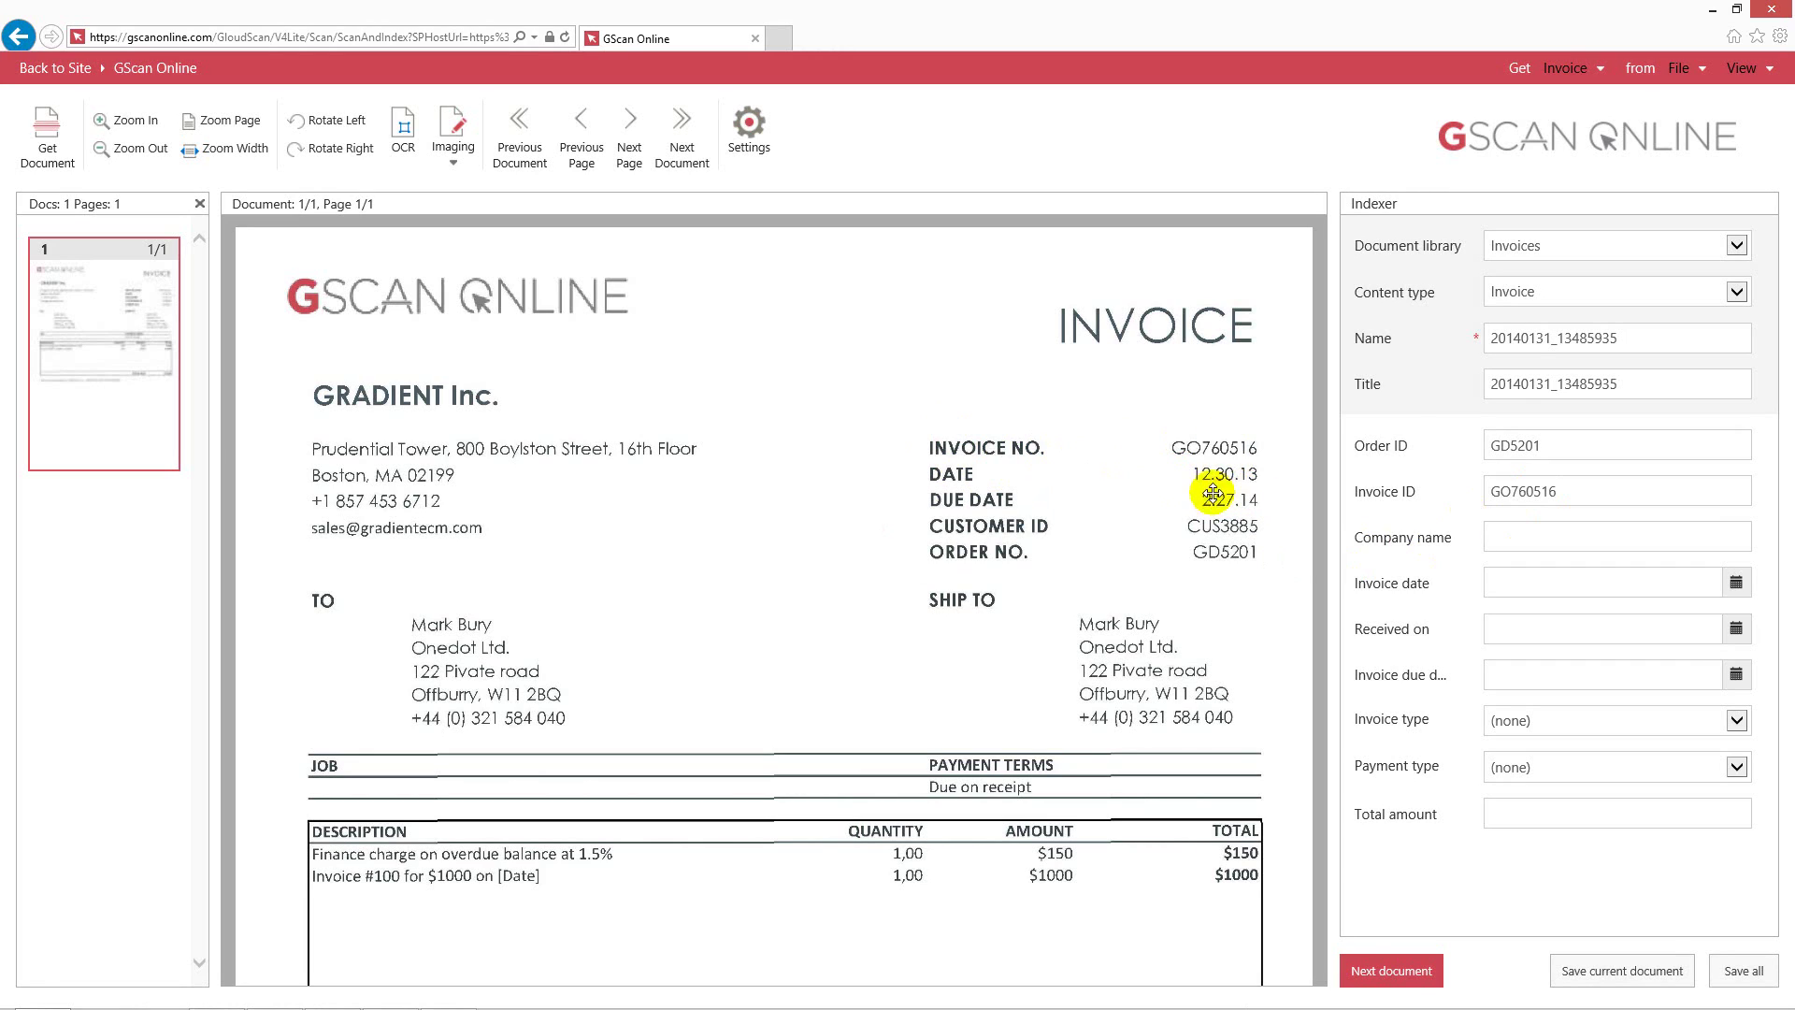
mouse_move(295, 374)
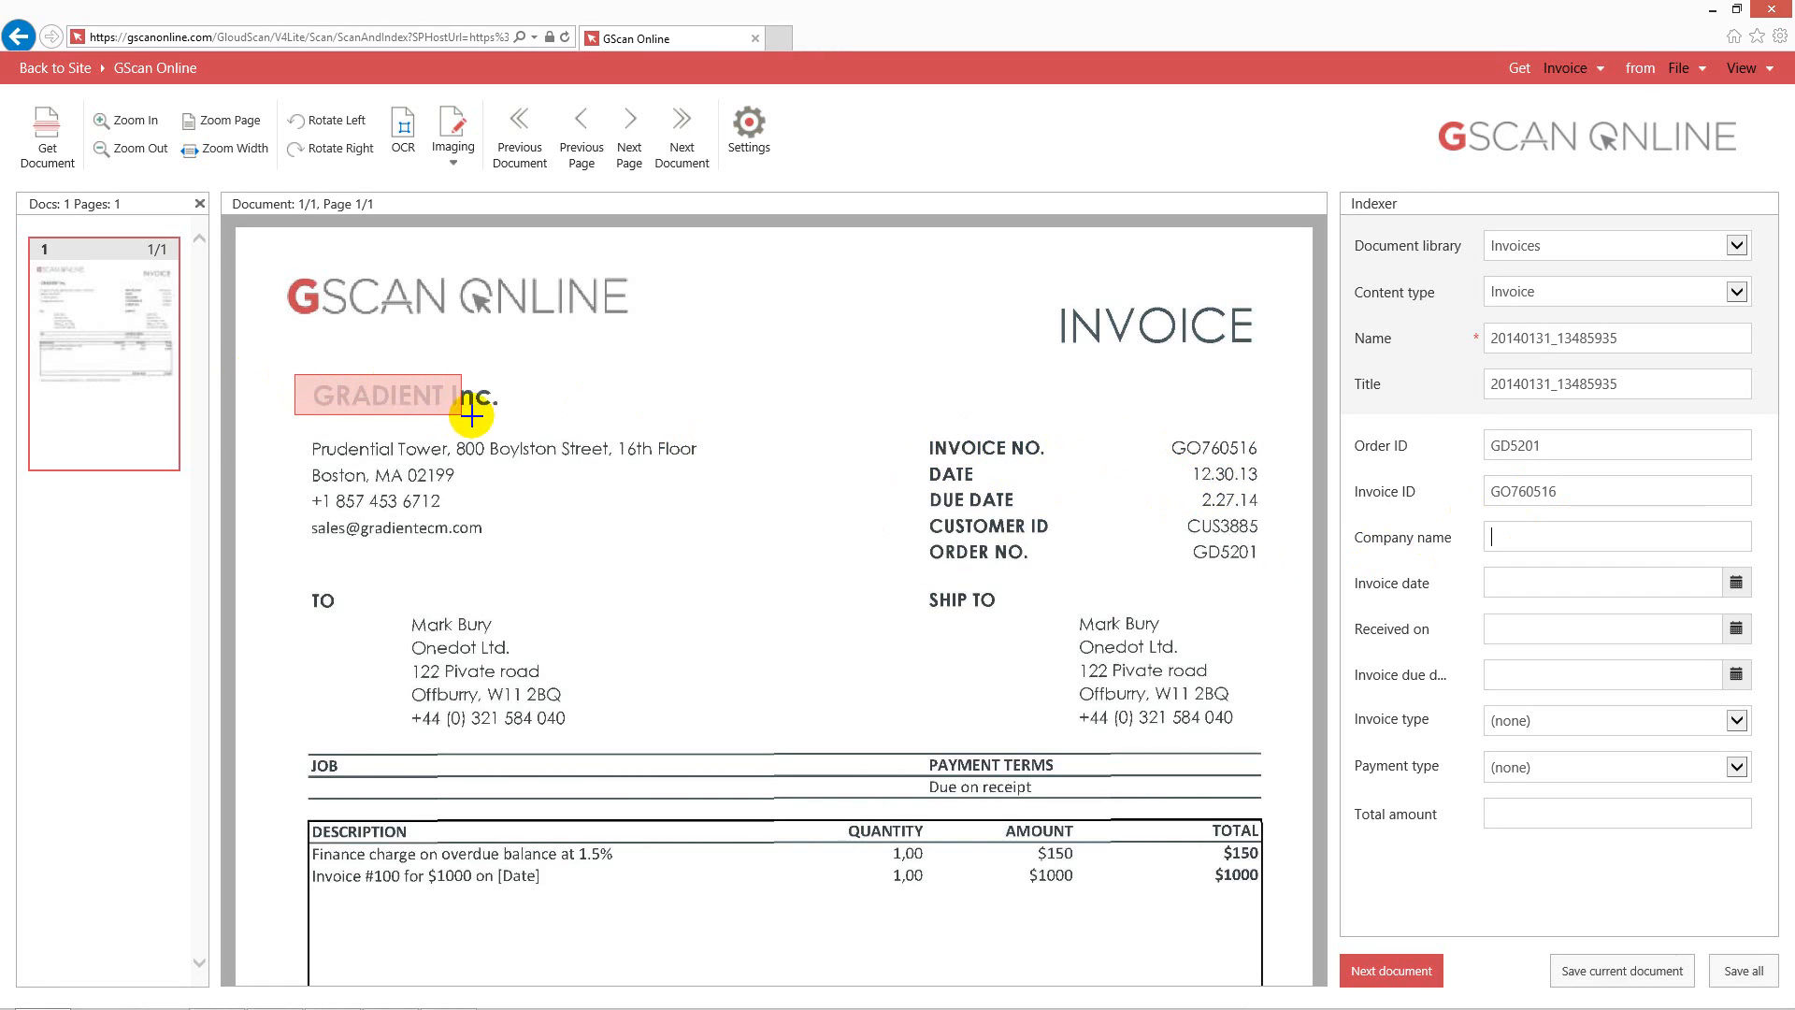
Step: Capture company name GRADIENT Inc. from the invoice and set invoice type to Invoice
click(382, 394)
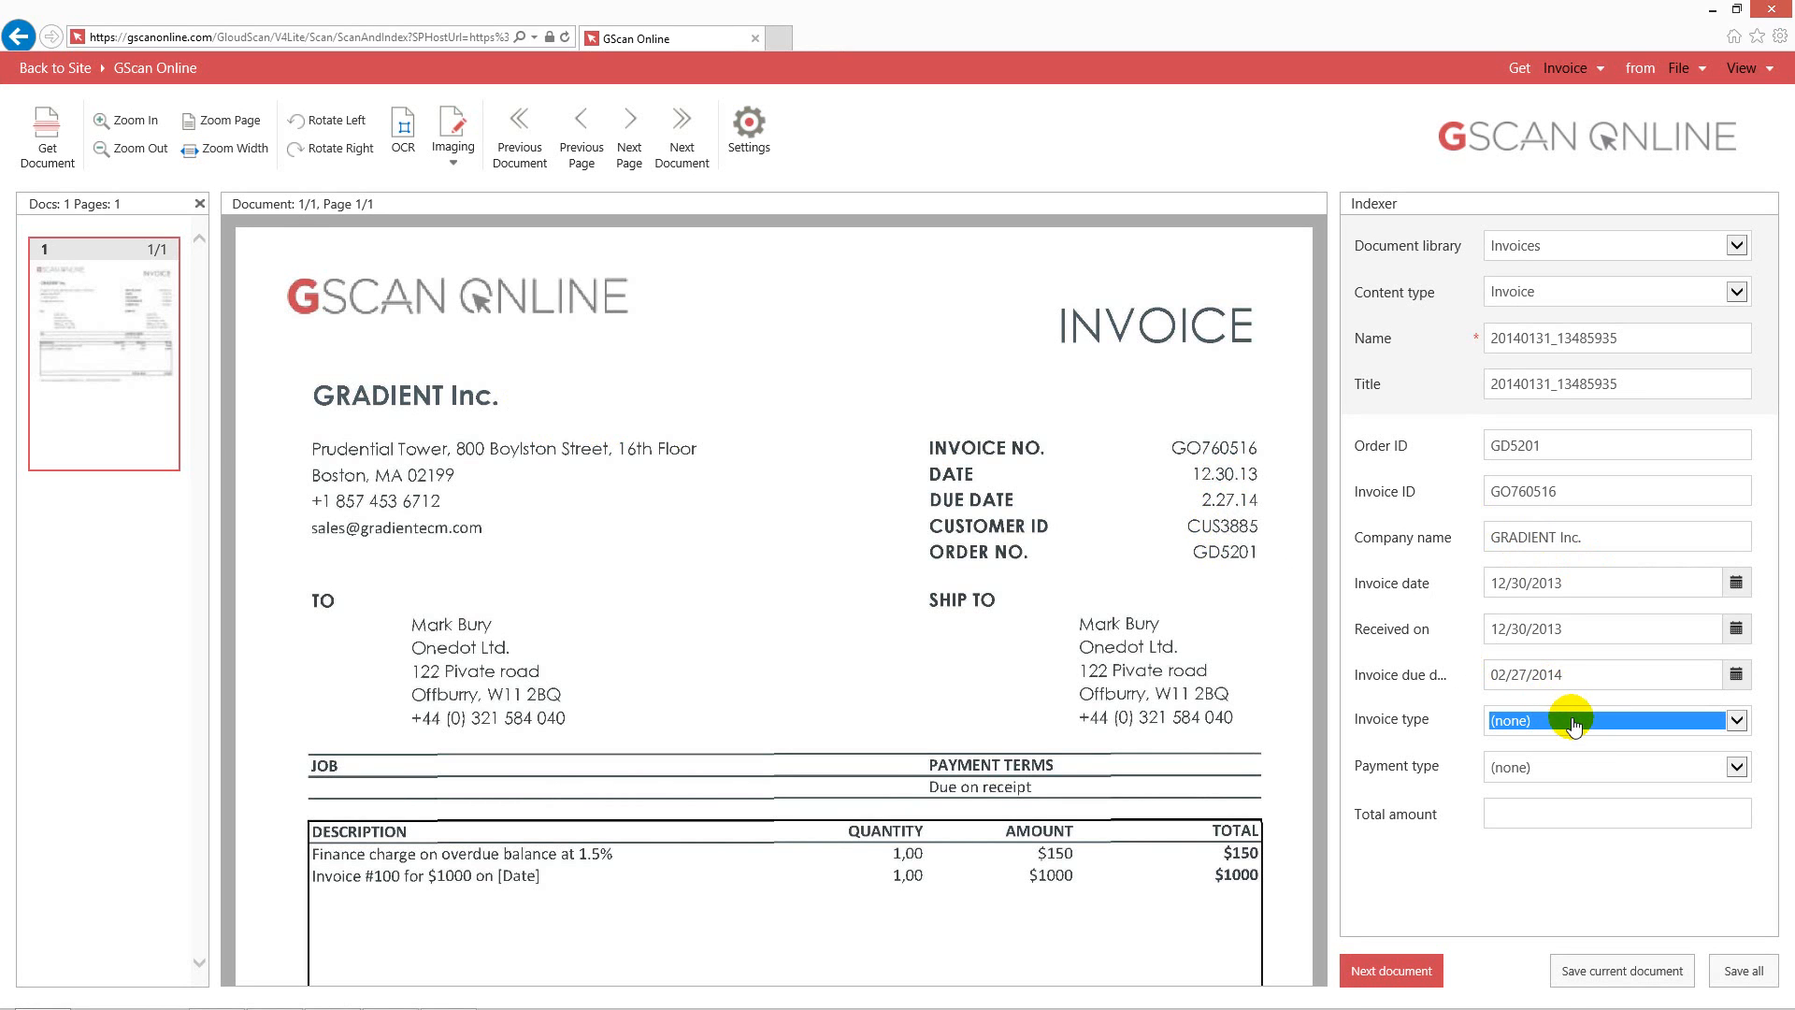
click(1734, 719)
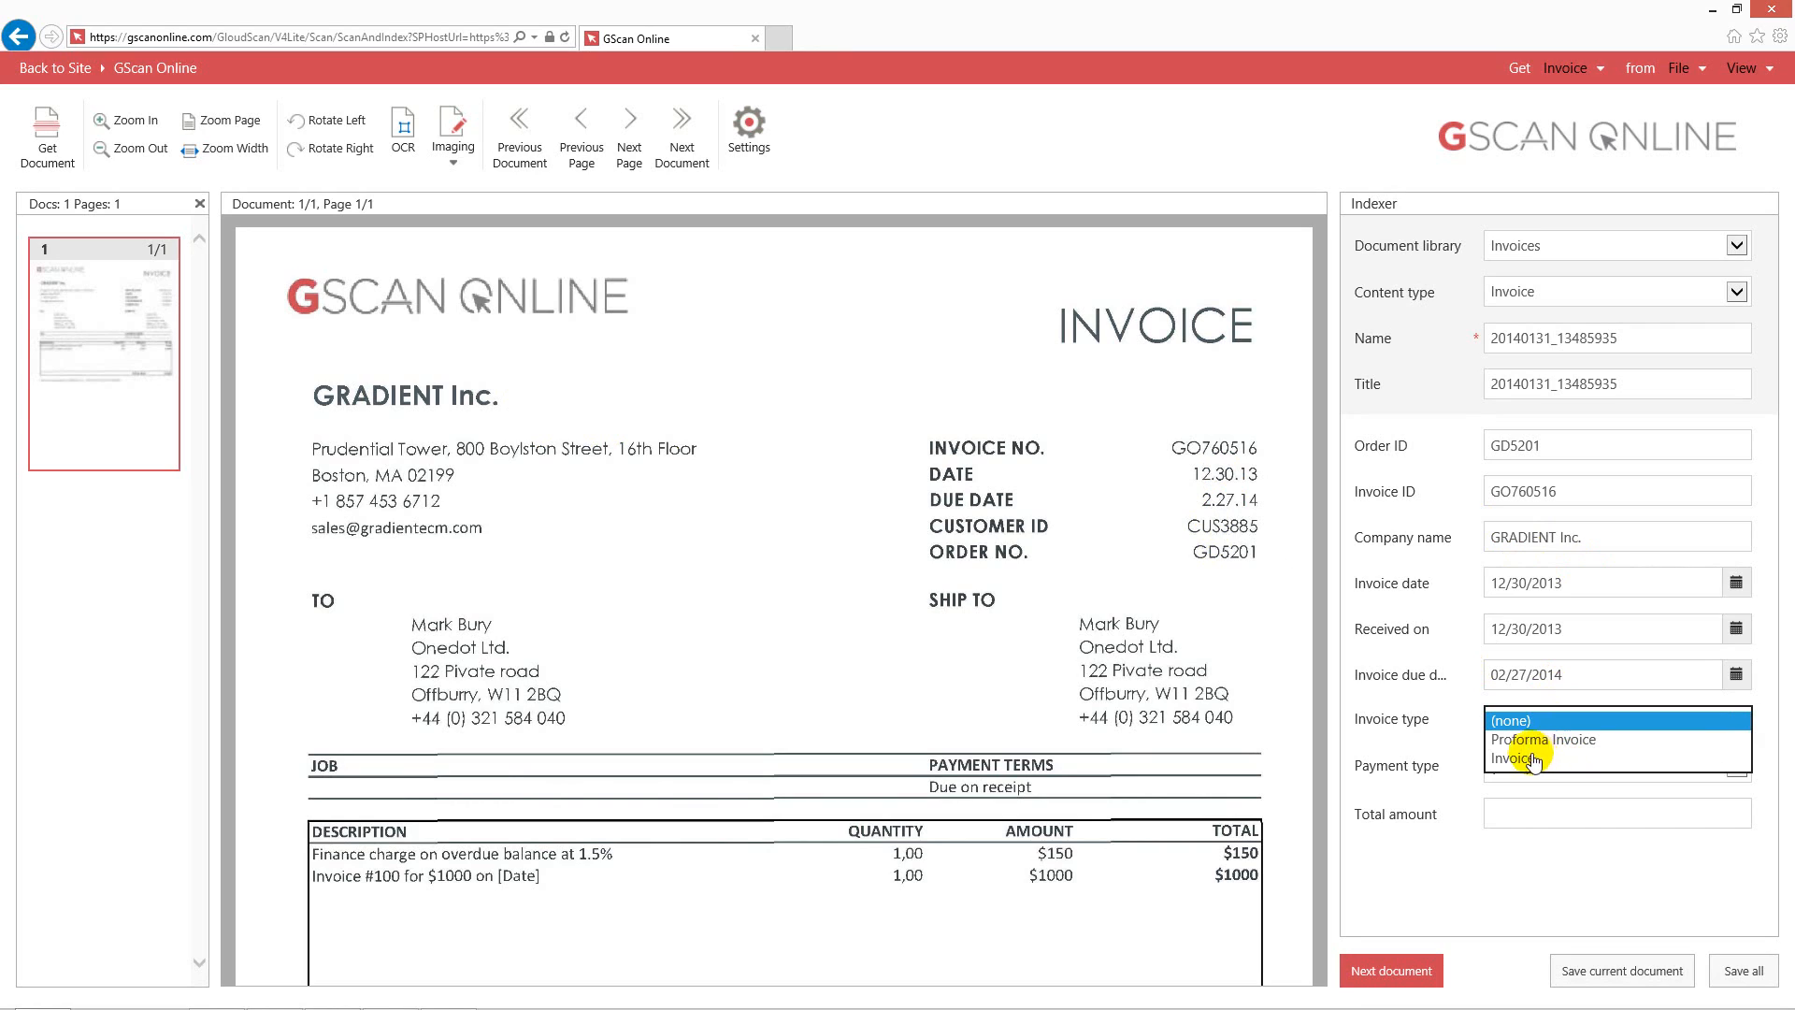
mouse_move(1516, 769)
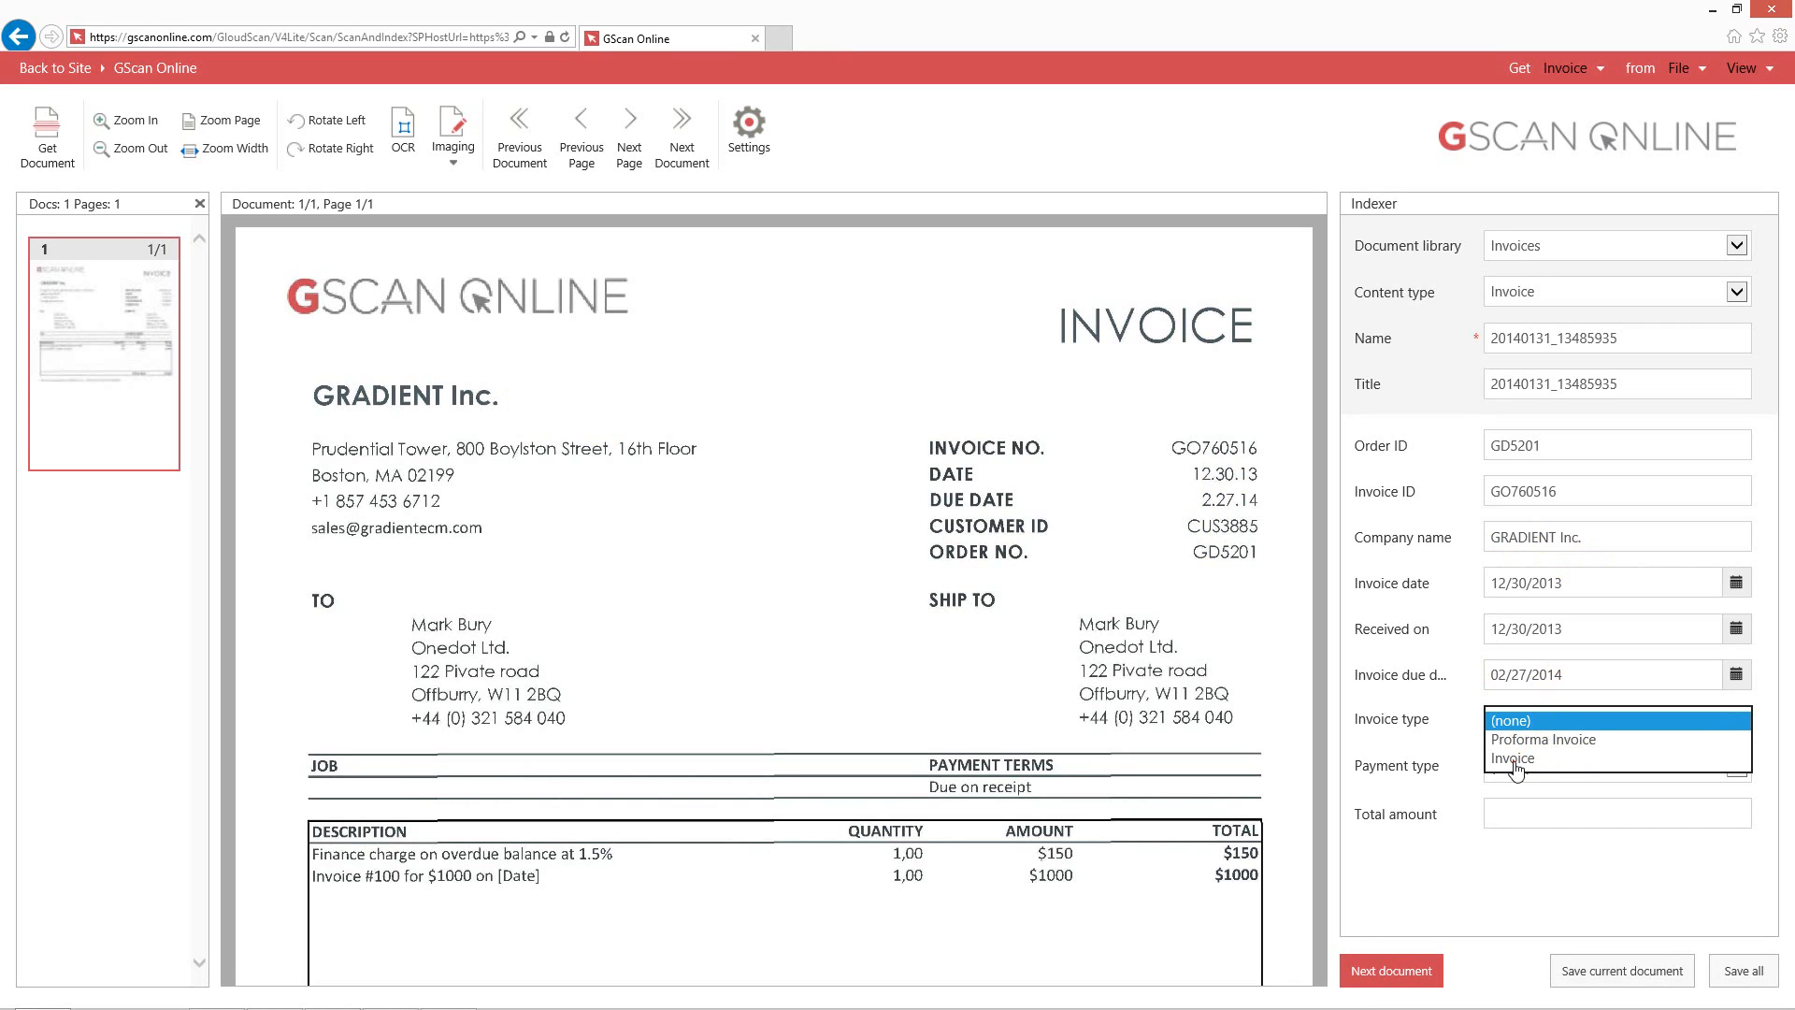
click(1514, 758)
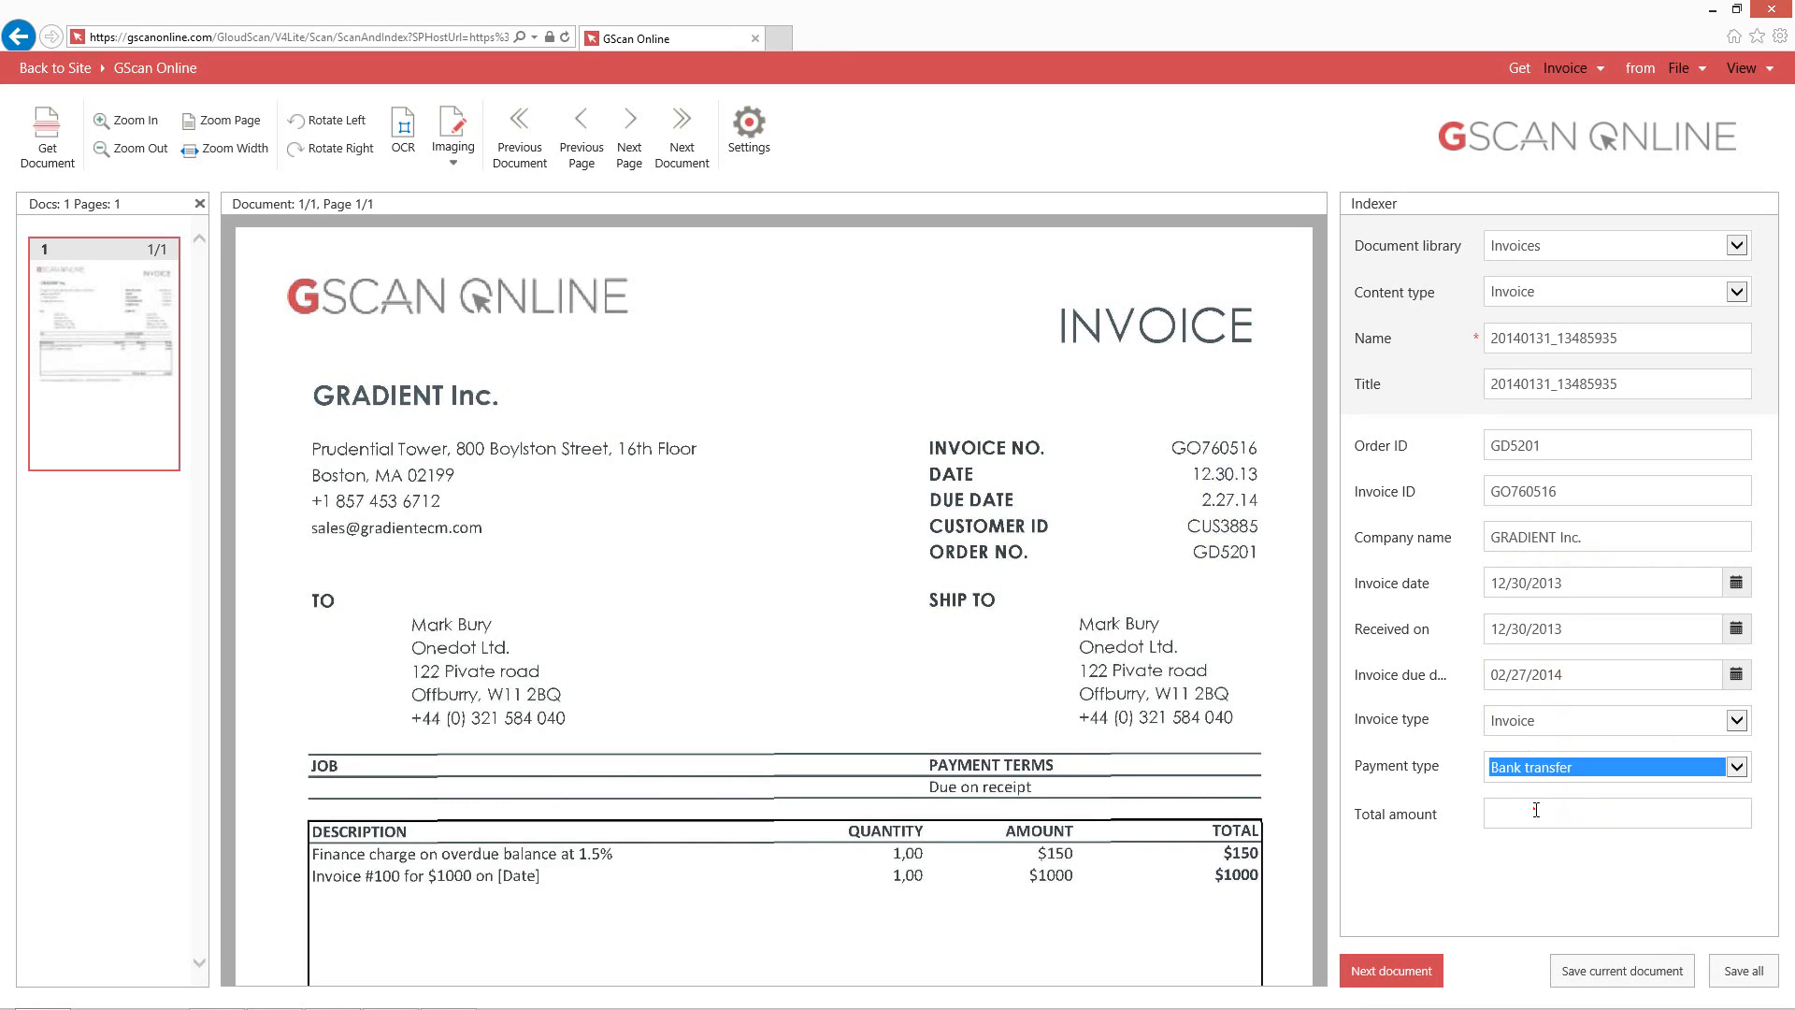
Step: Scroll to the invoice's TOTAL DUE and capture $1,150 into Total amount
scroll(down, 3)
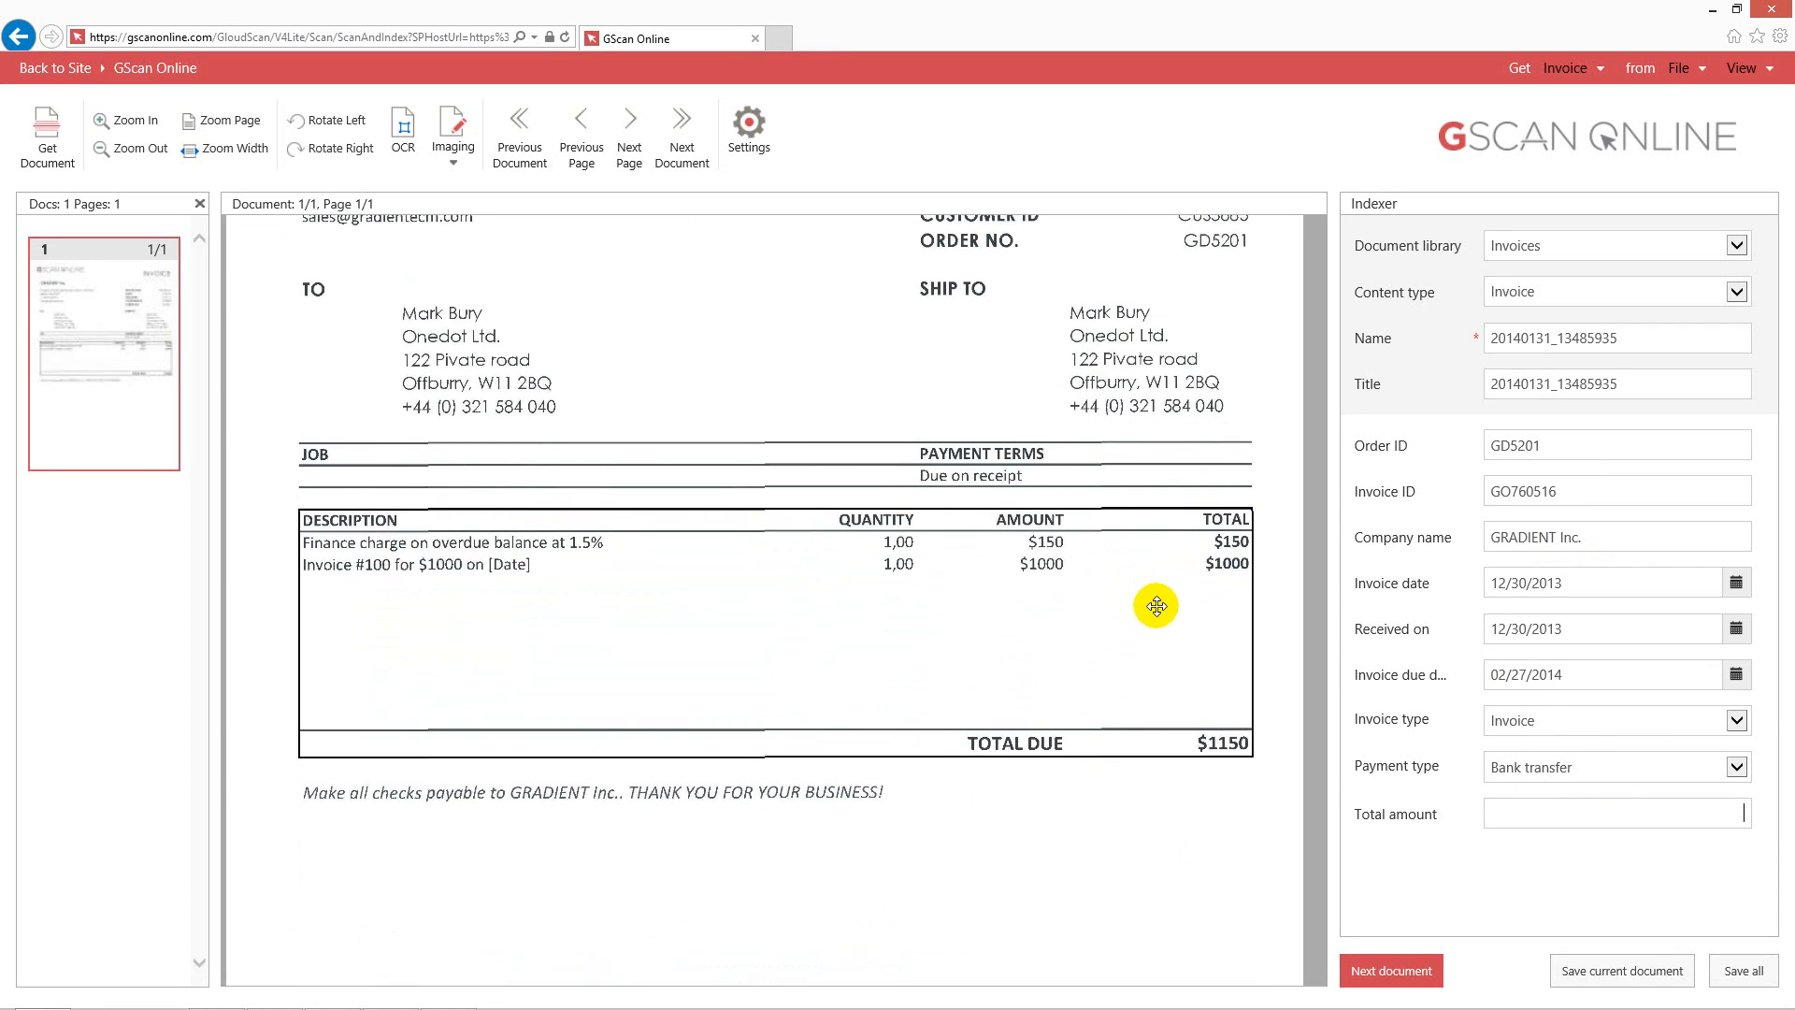
mouse_move(1215, 740)
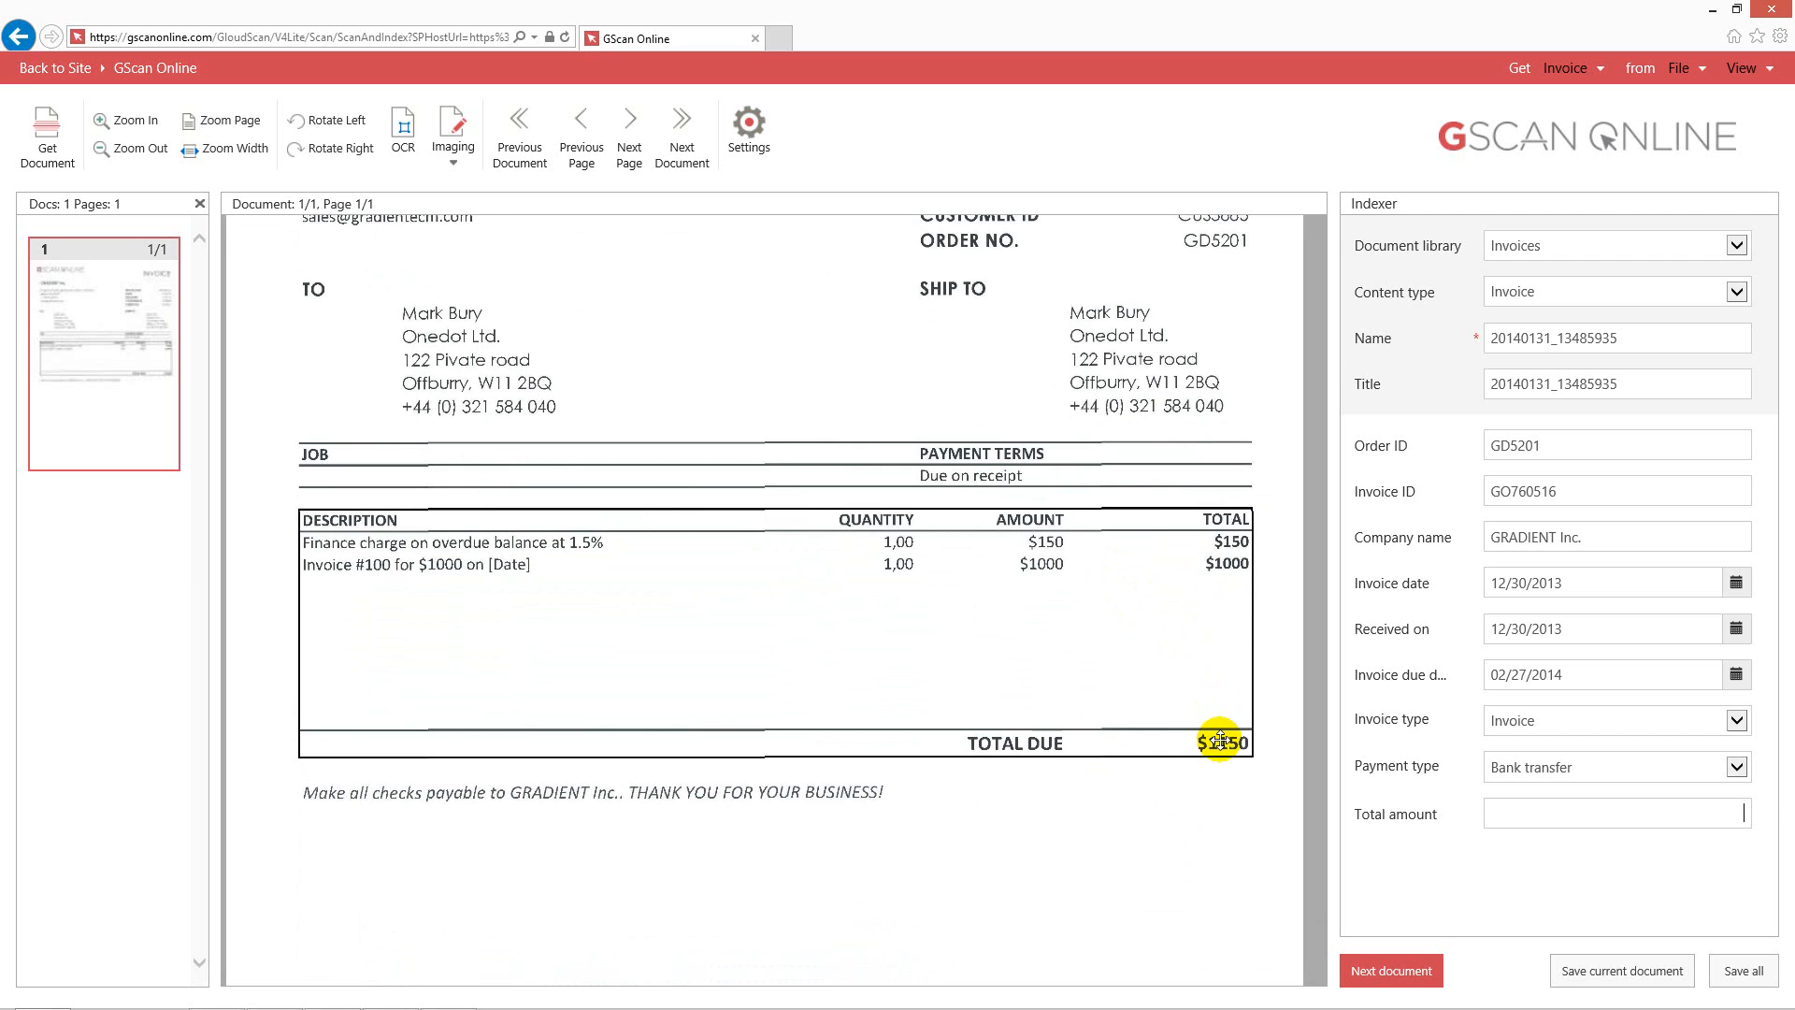
click(1217, 741)
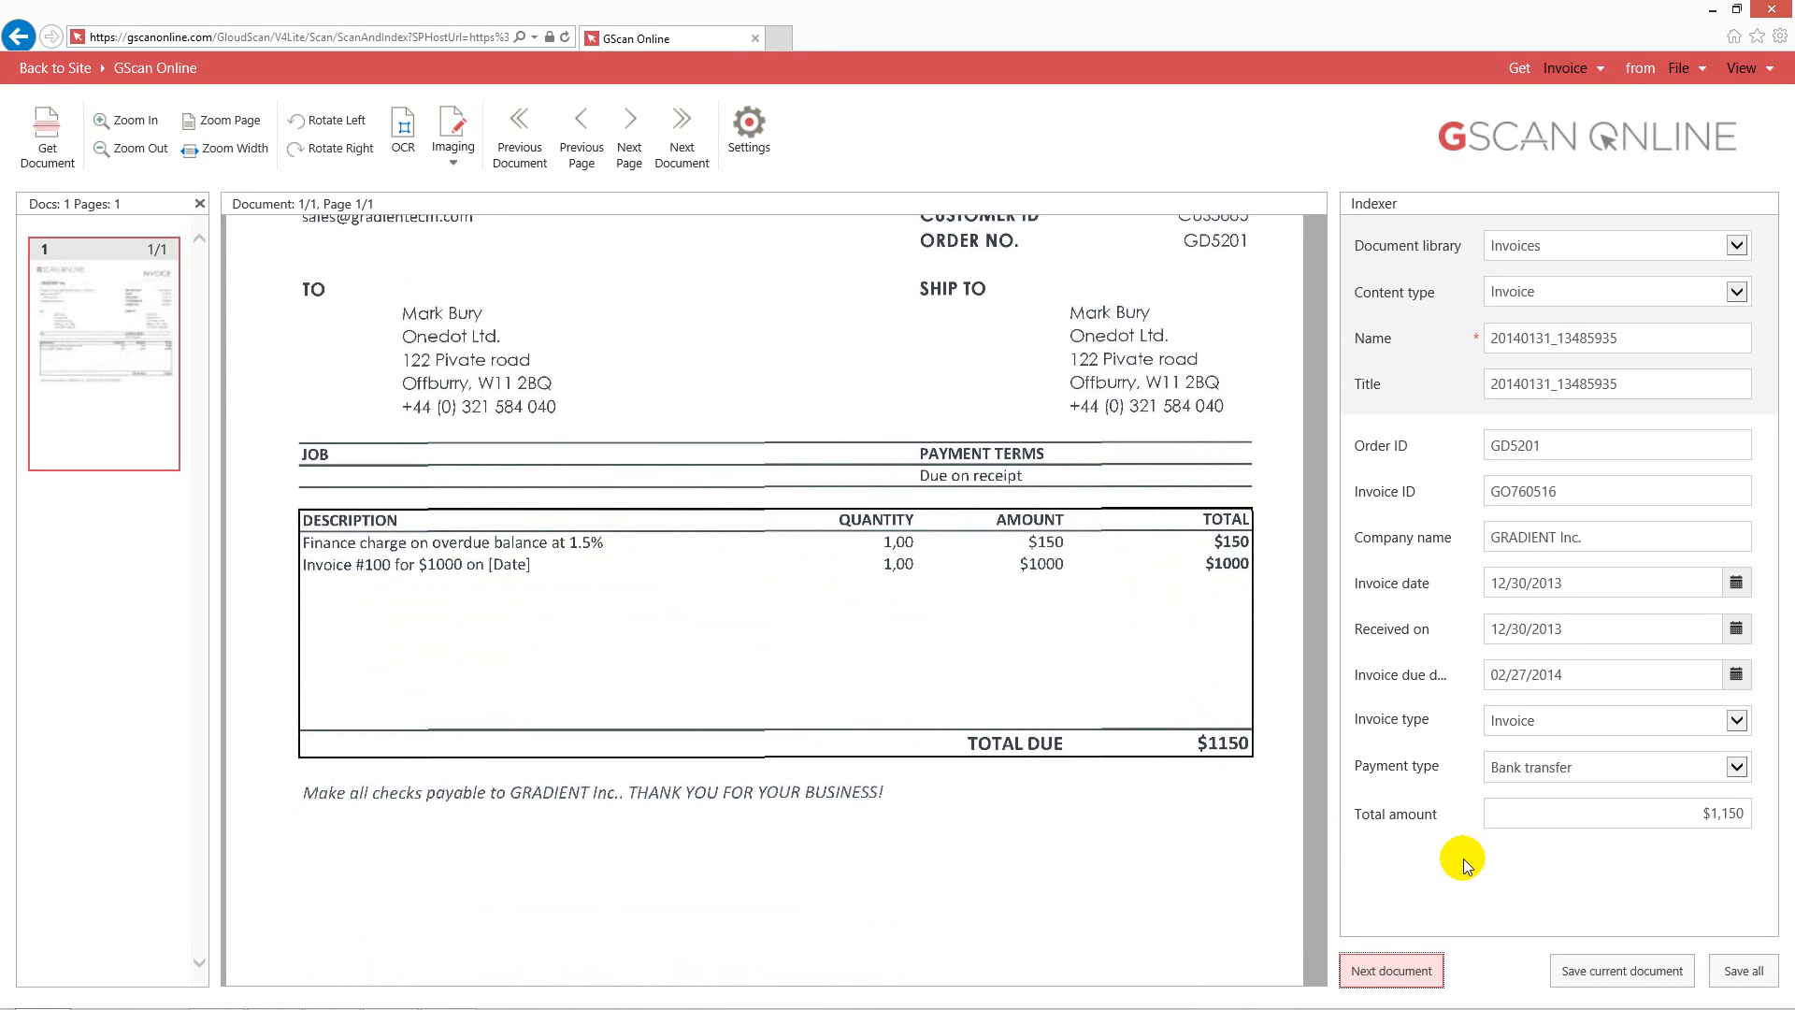